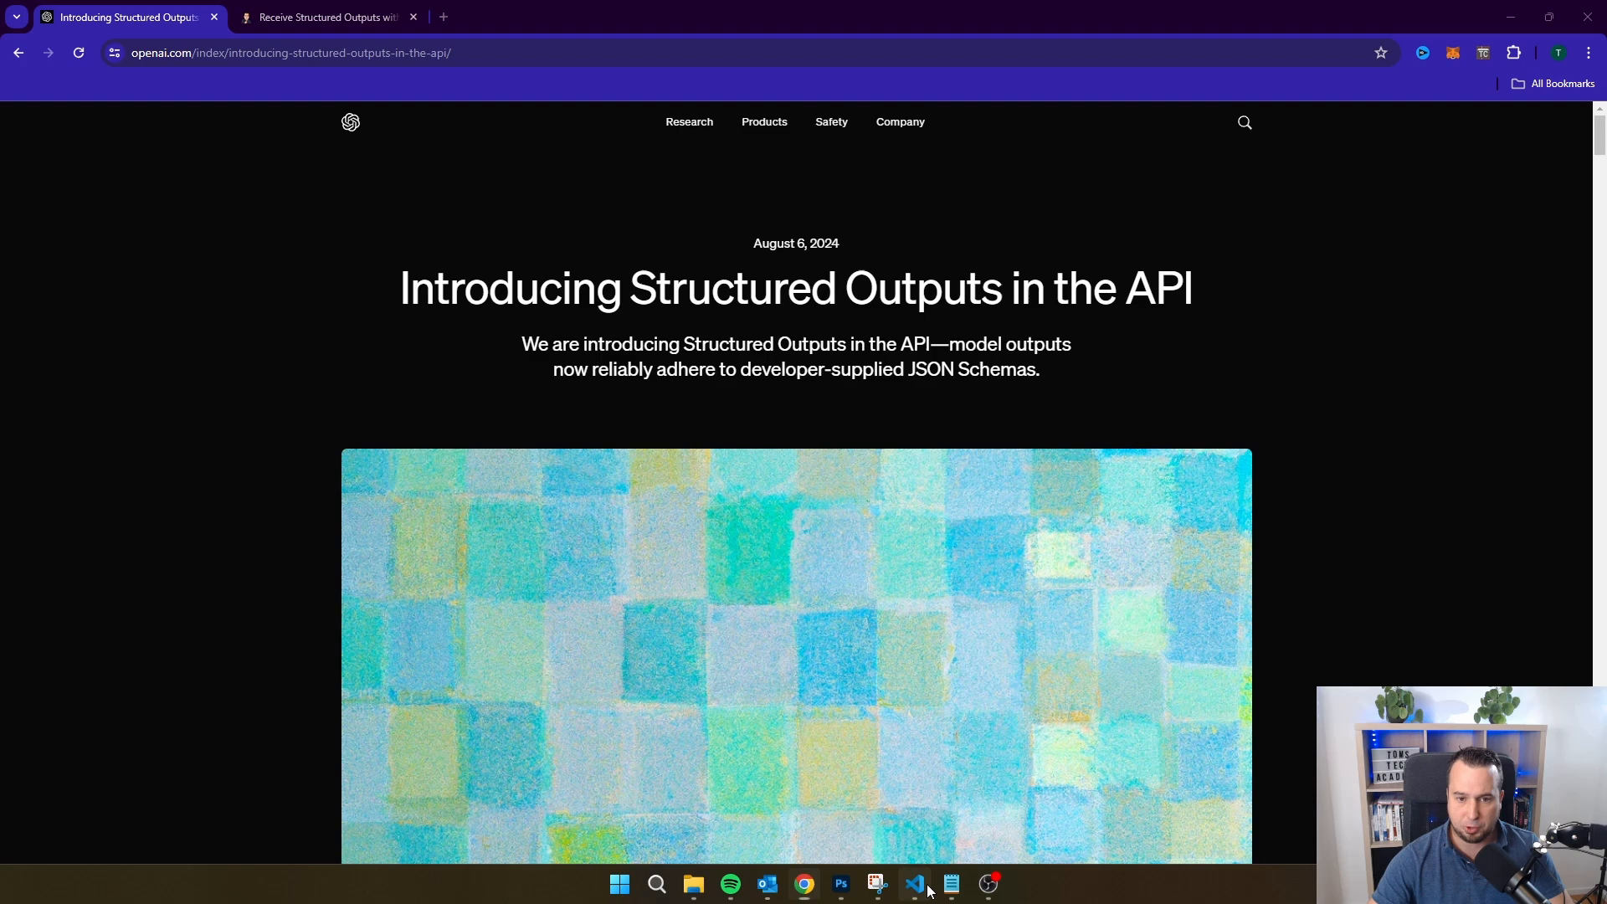
# Glance at the code editor, return to Chrome and switch to the Tom's Tech Academy tutorial tab.
pyautogui.click(912, 884)
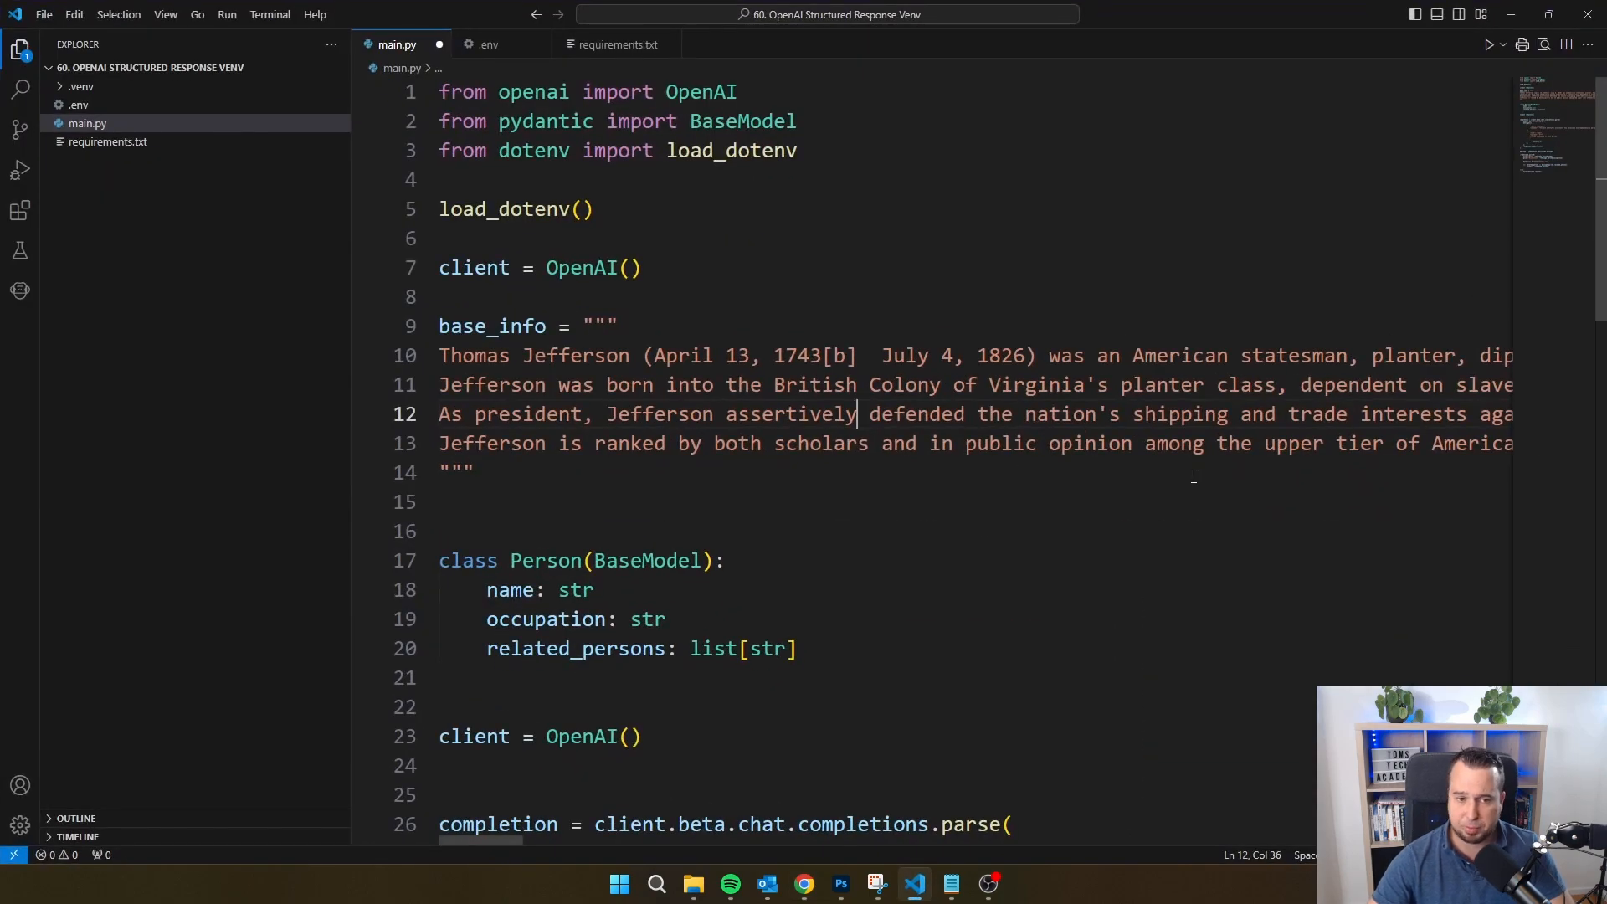
pyautogui.click(804, 883)
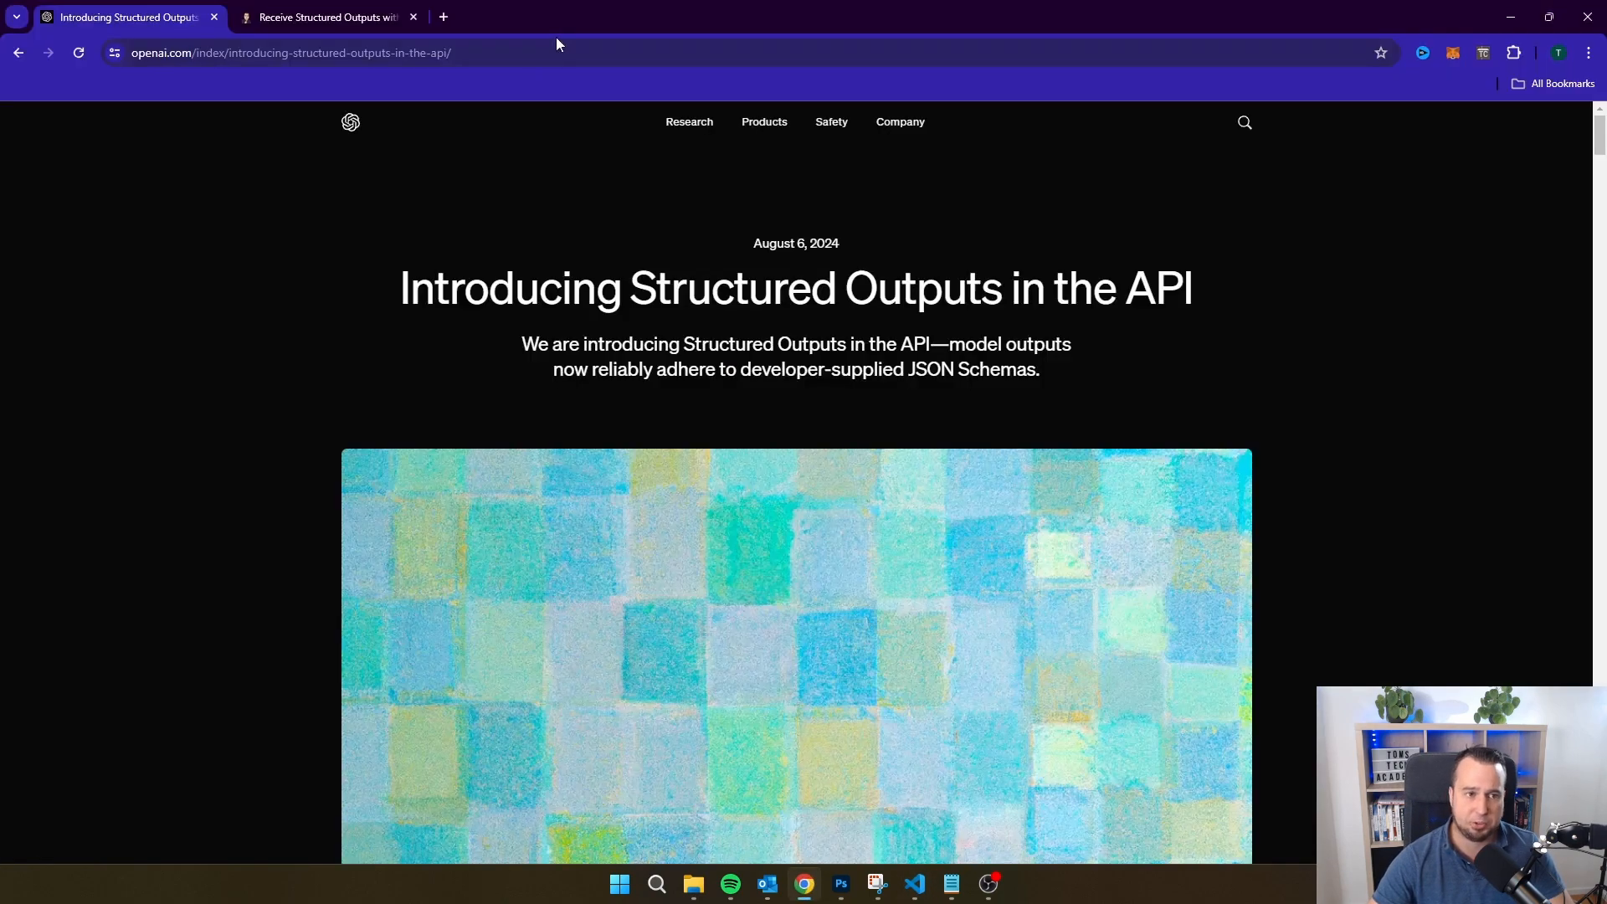
pyautogui.click(323, 17)
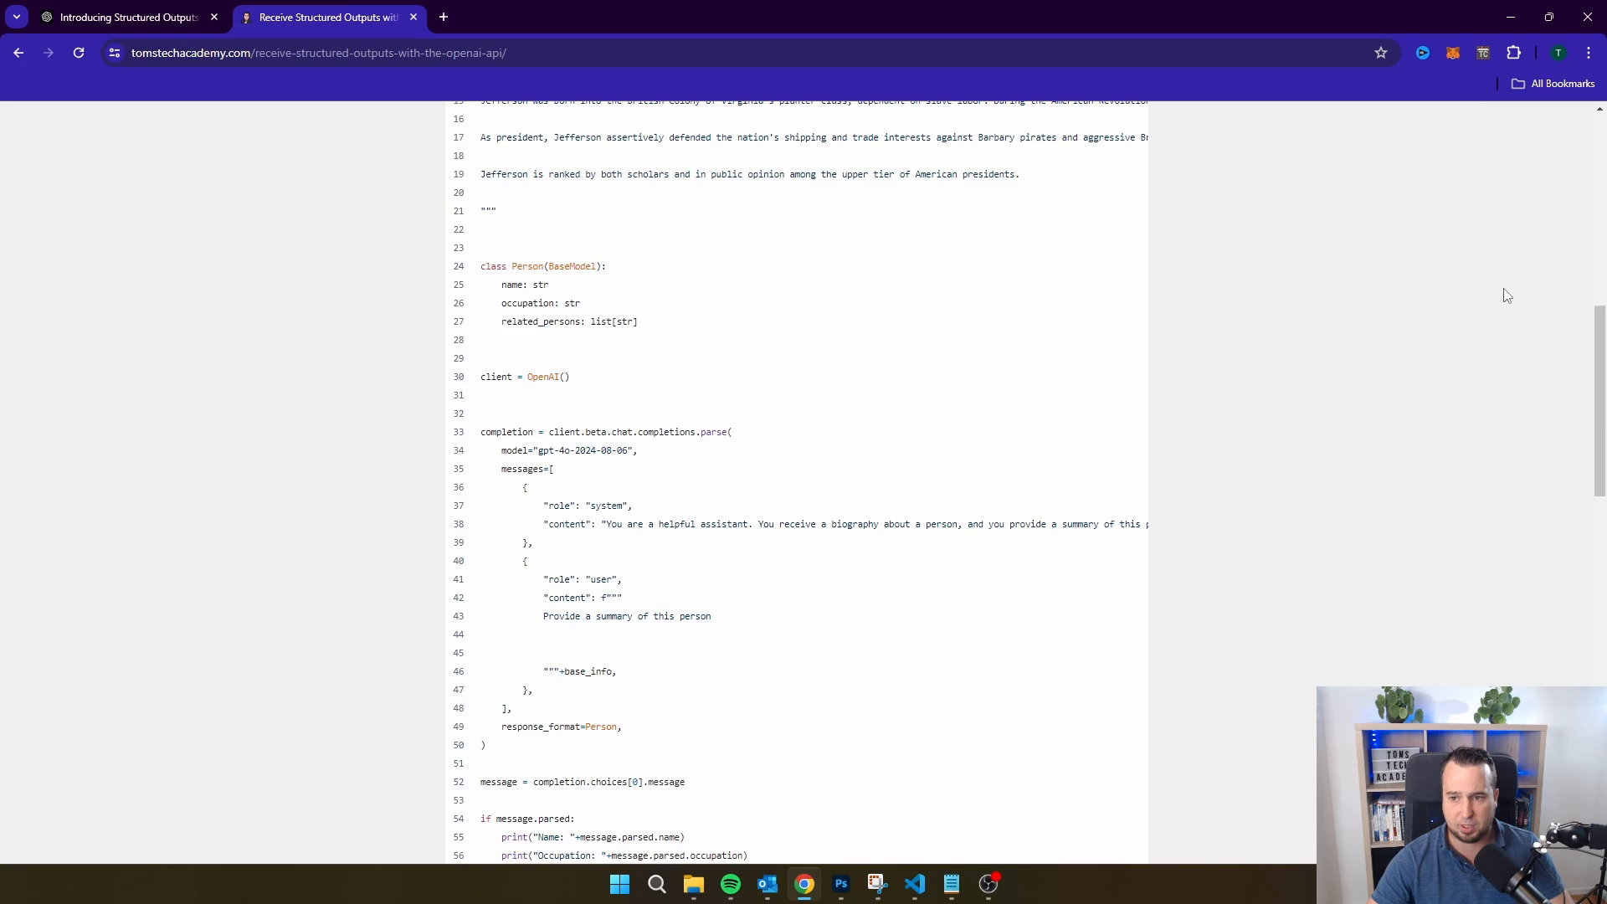
# Scroll through the tutorial's main.py listing down to the requirements.txt gist, then bring up the editor.
pyautogui.scroll(3)
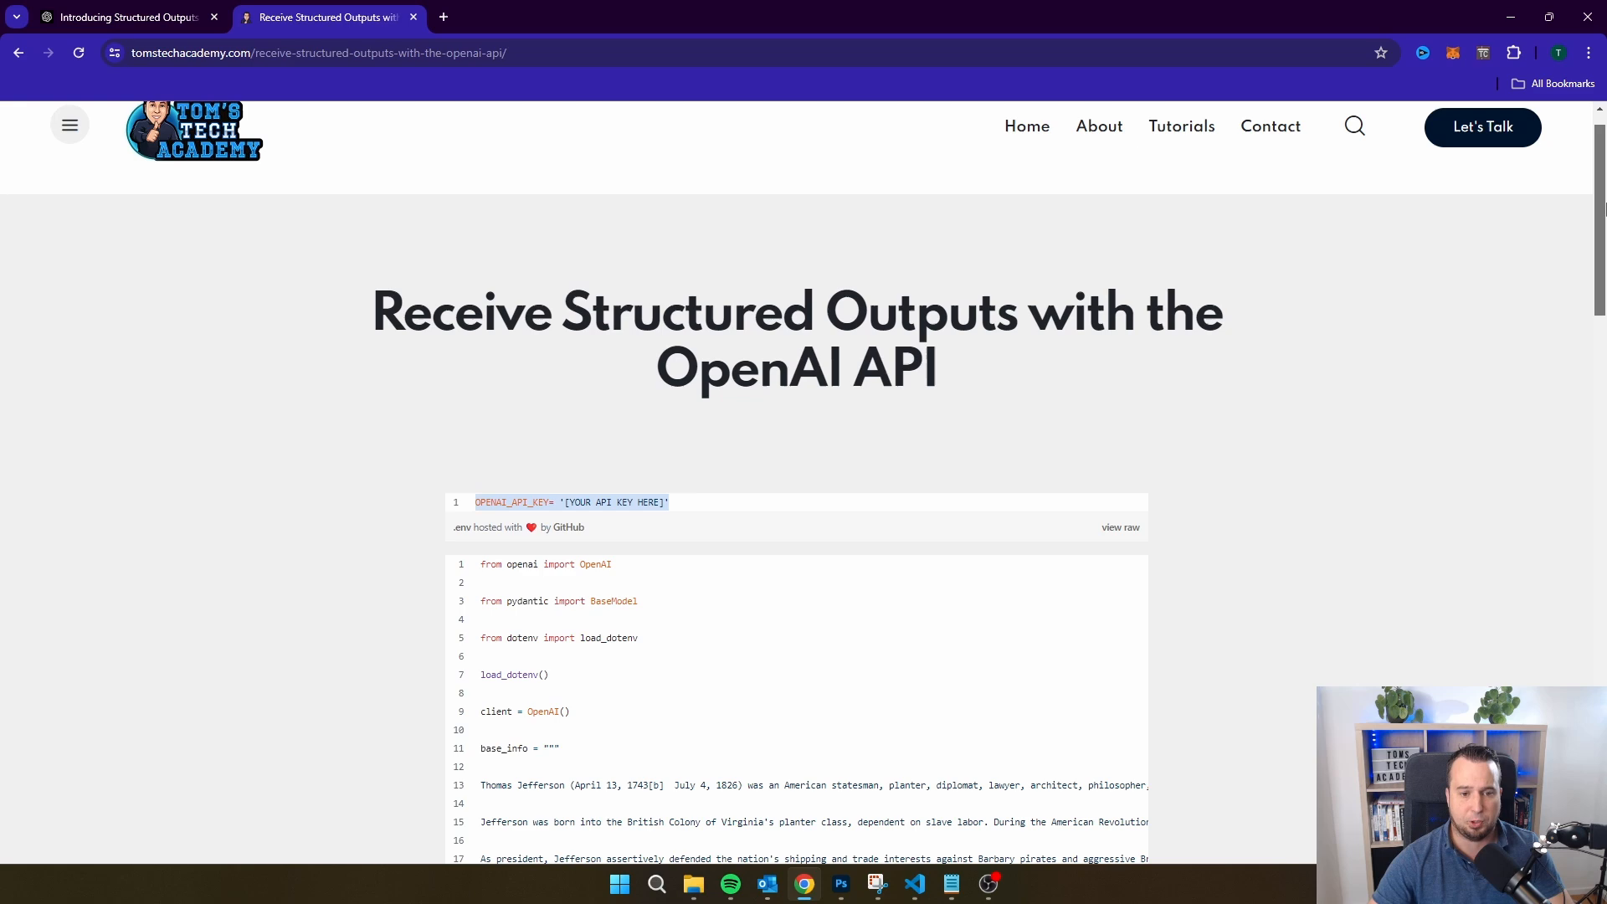
pyautogui.scroll(-3)
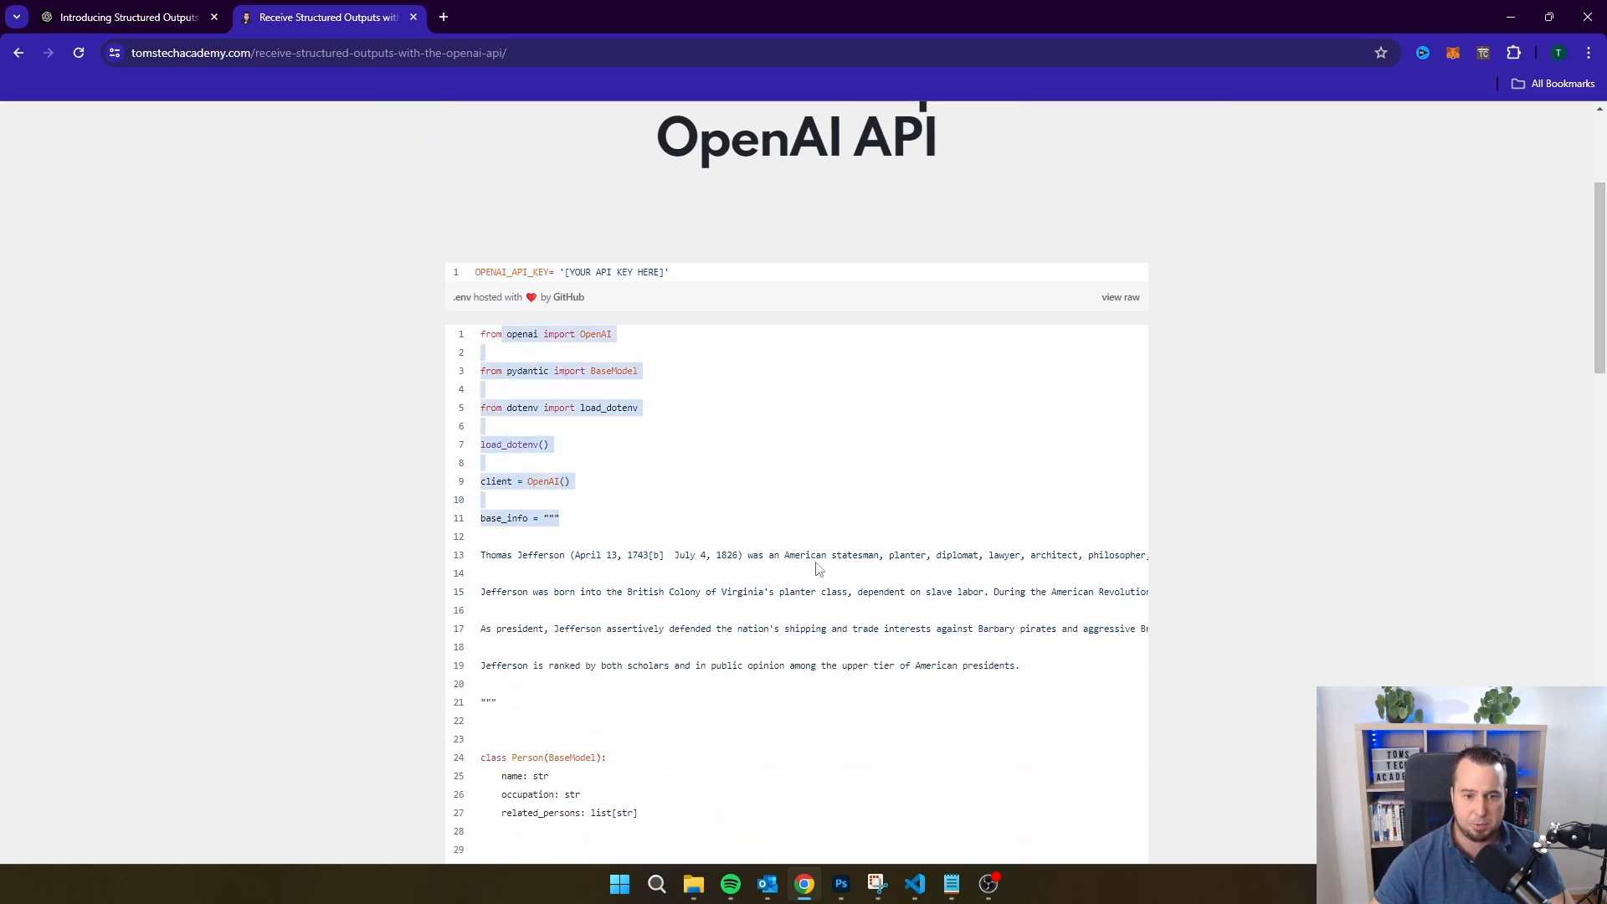
pyautogui.scroll(-3)
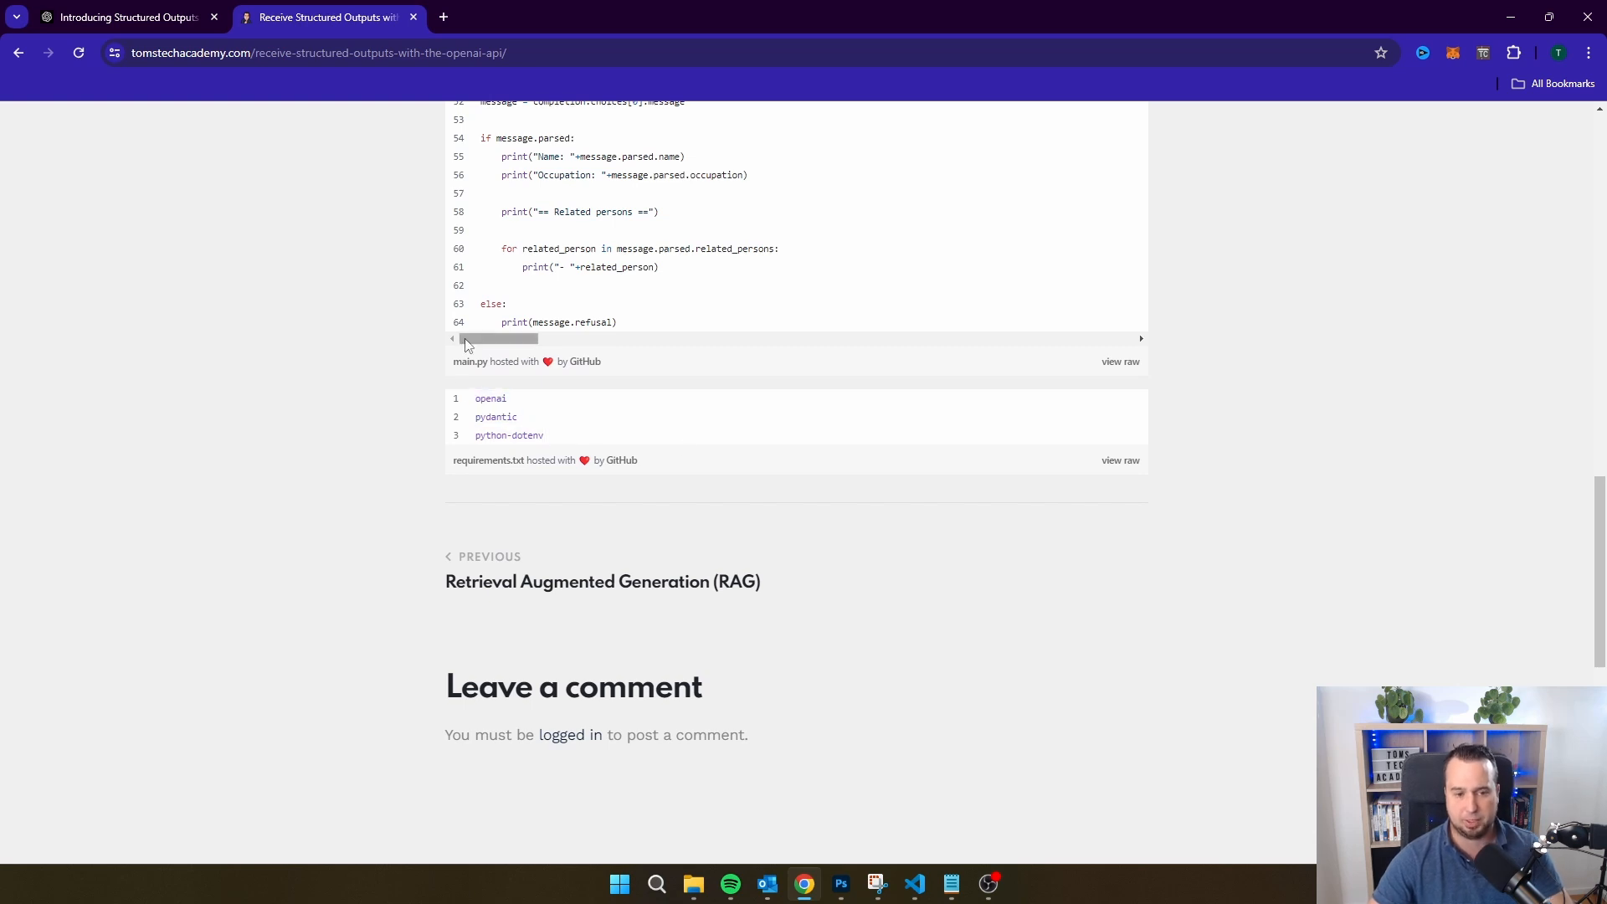
pyautogui.click(913, 884)
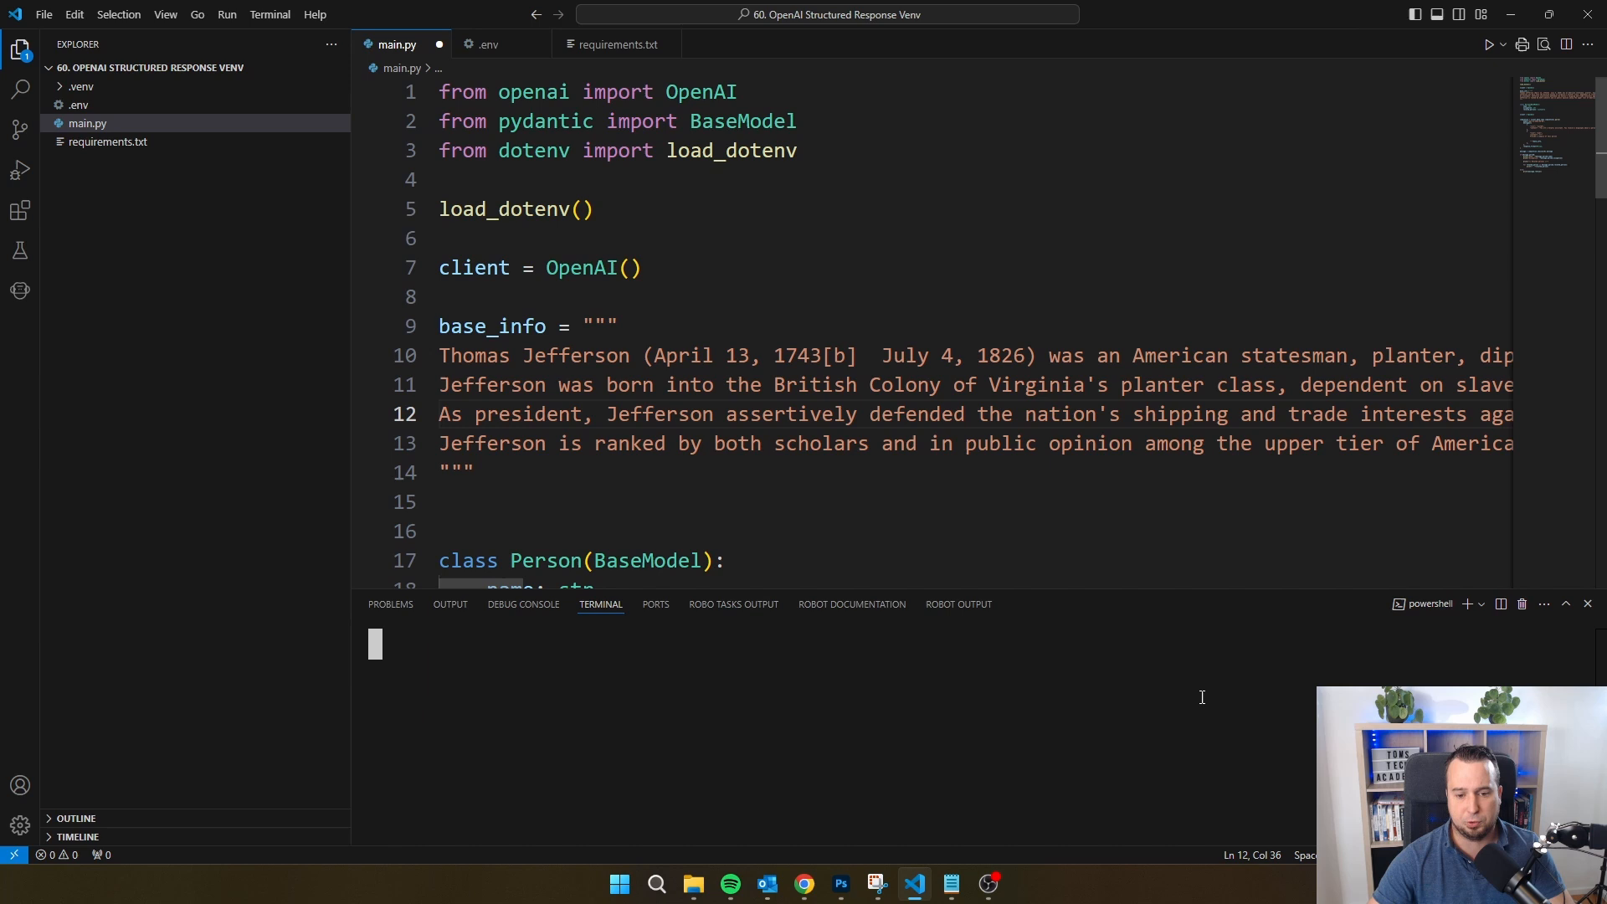
# Run 'pip install openai --upgrade' in the terminal and hide the panel once it finishes.
pyautogui.write('pip install openai --upgrade')
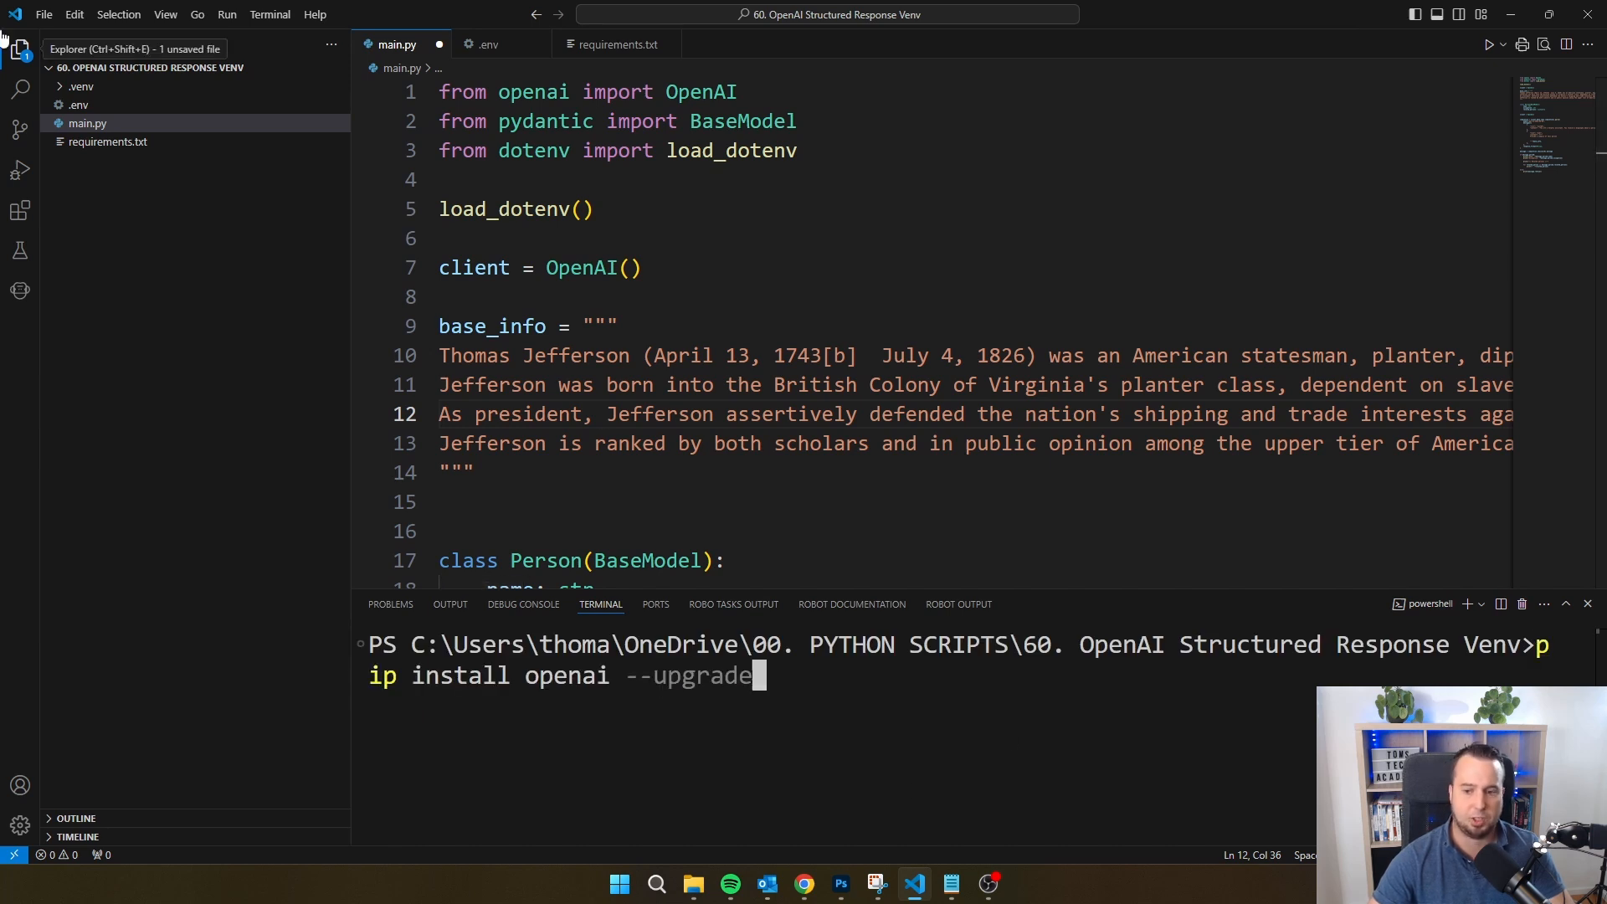
pyautogui.moveTo(622, 691)
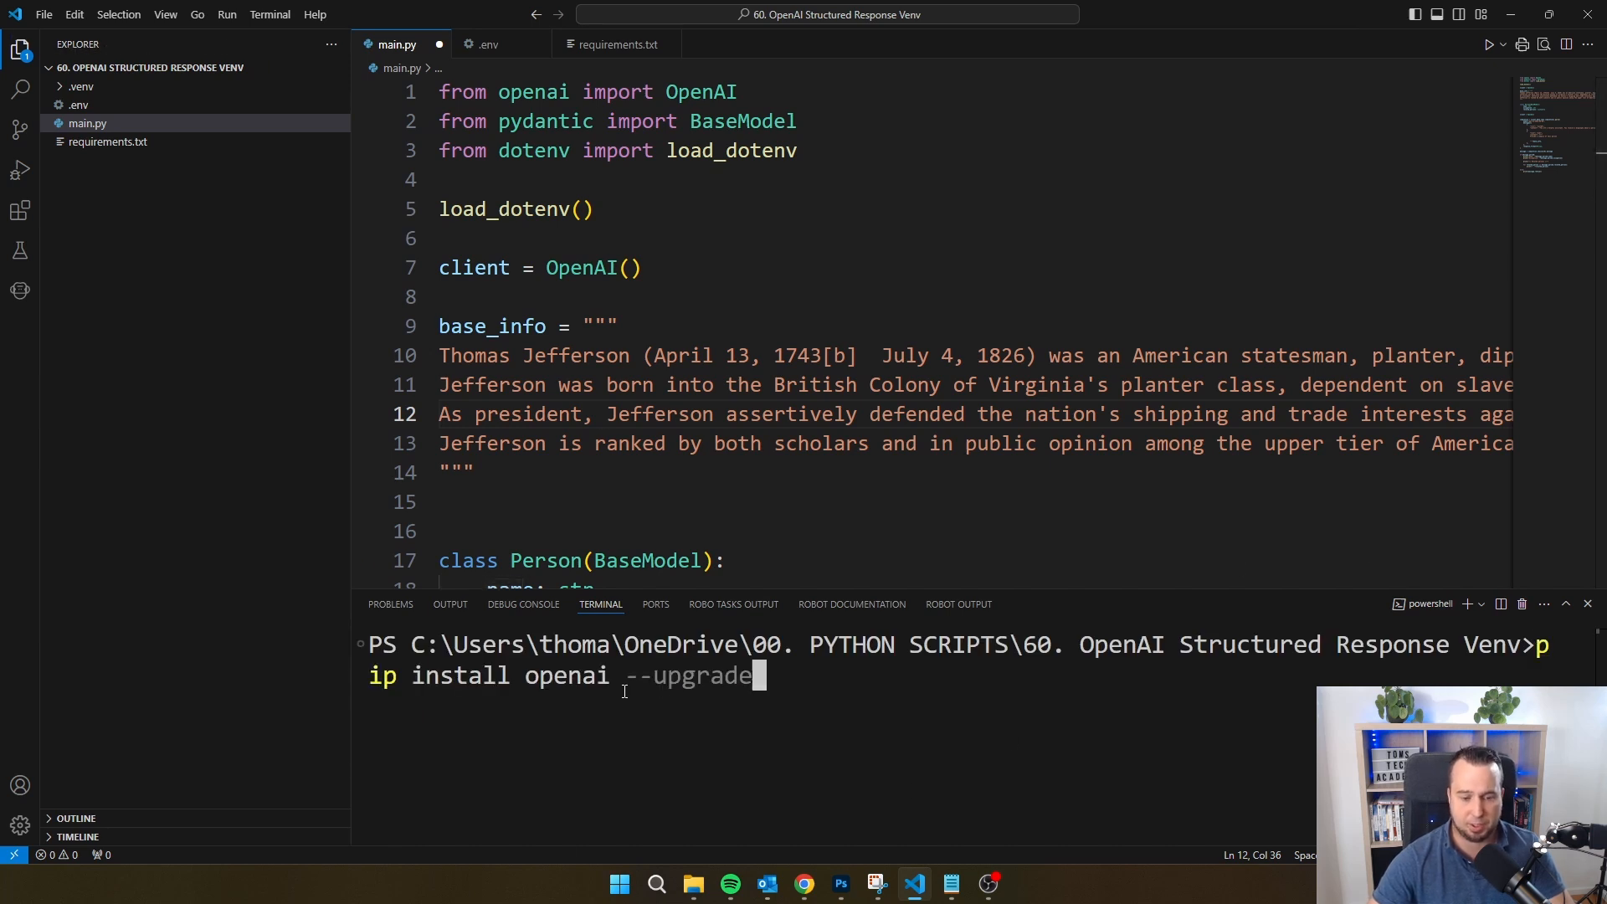
pyautogui.press('Return')
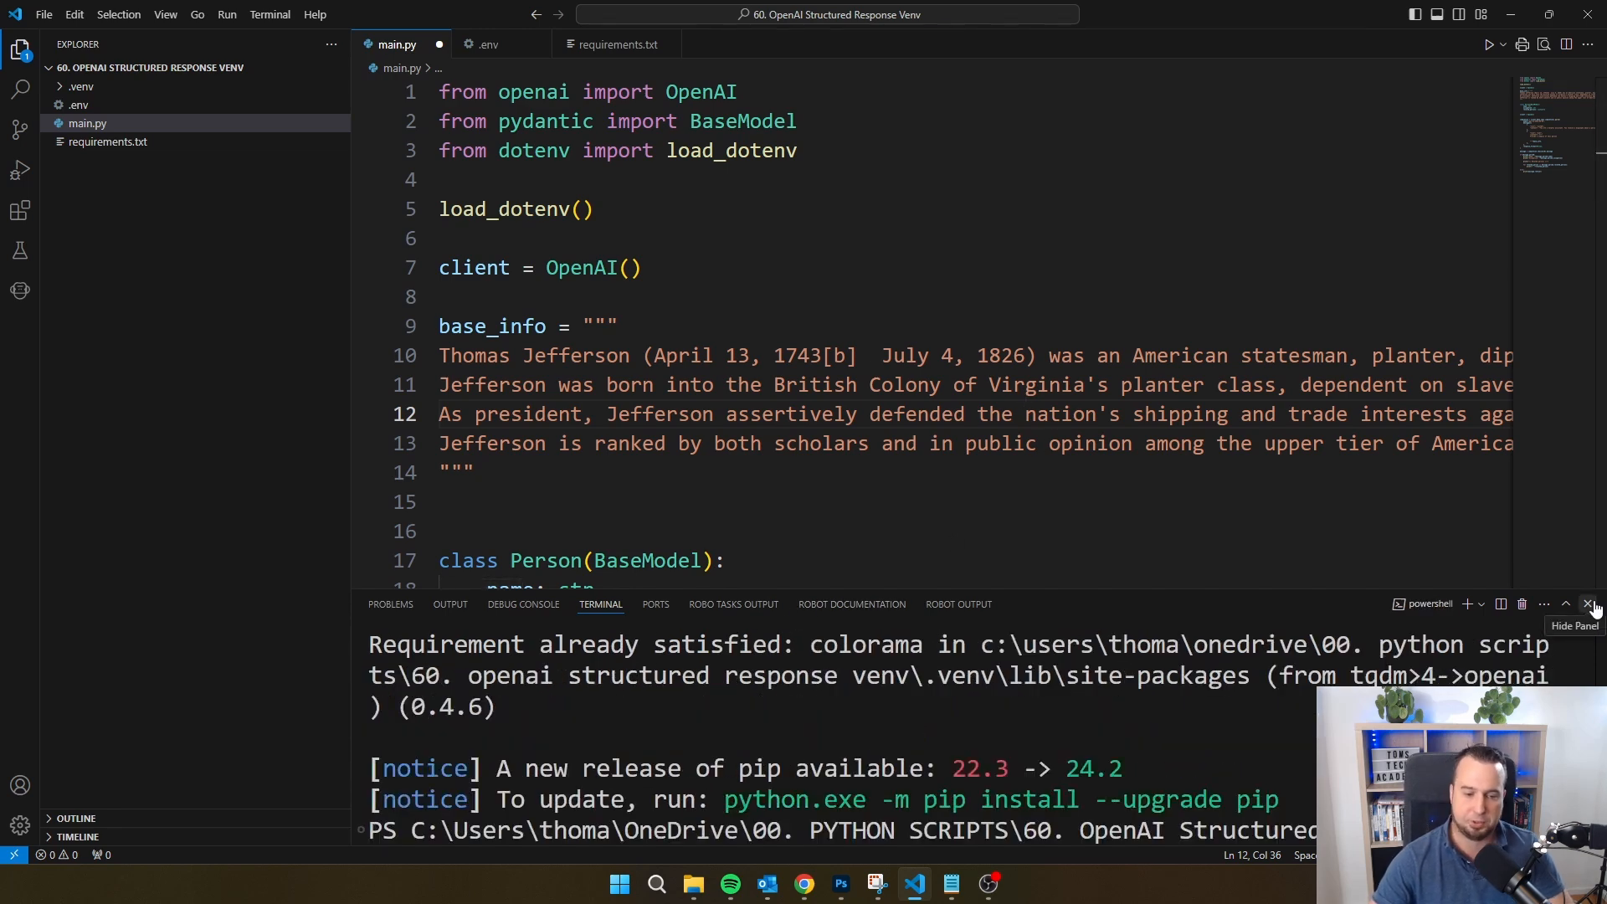
pyautogui.click(1591, 603)
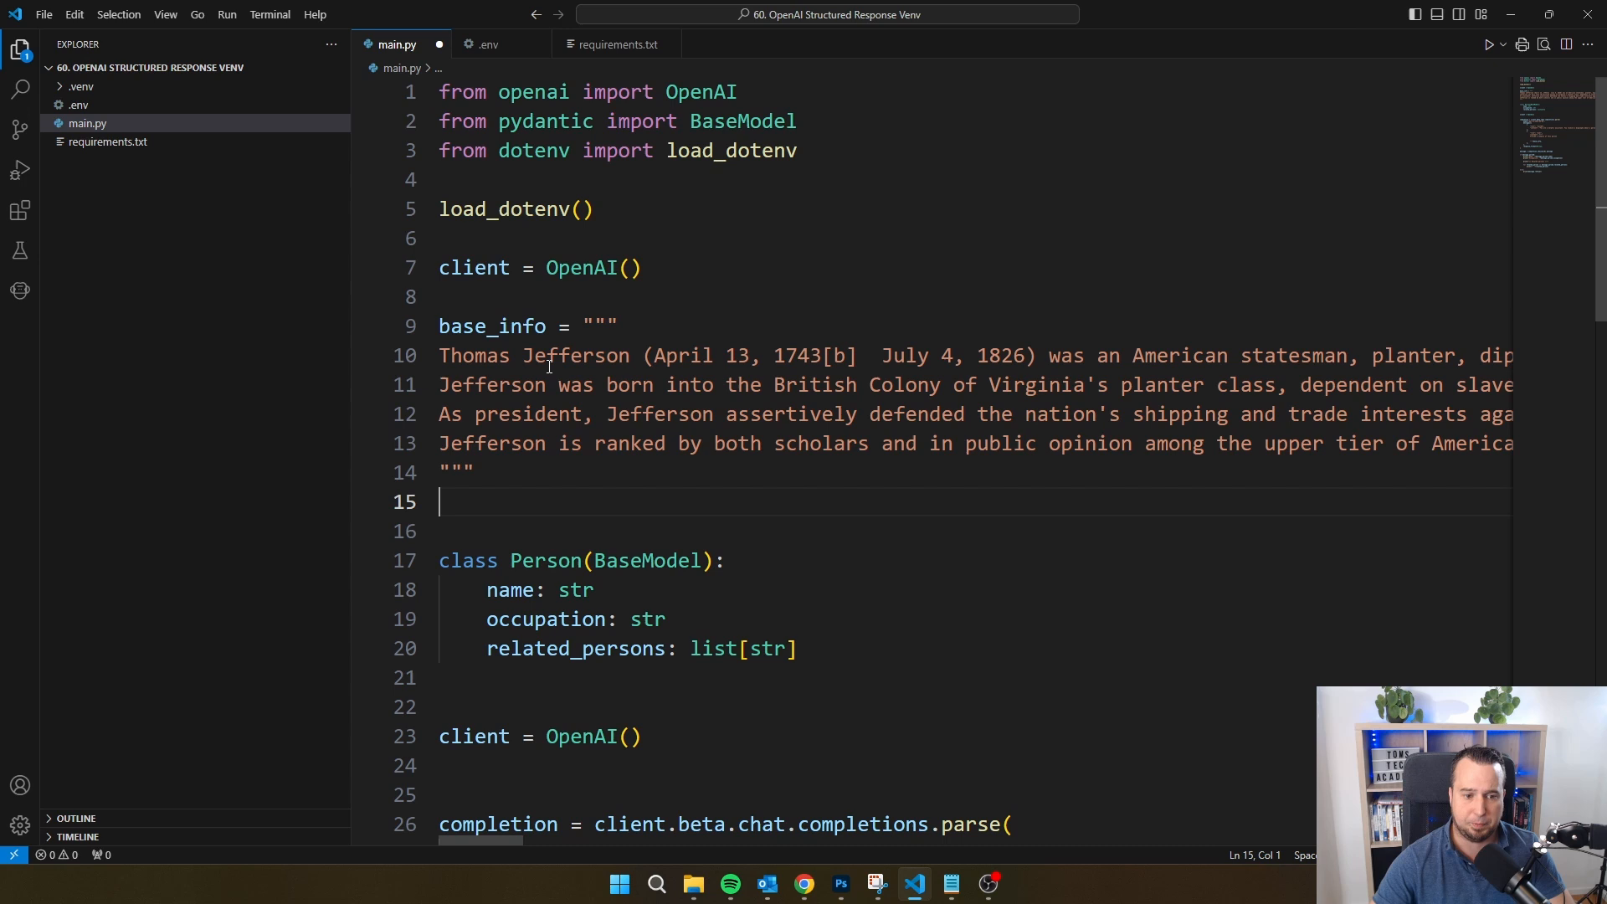
pyautogui.moveTo(1019, 517)
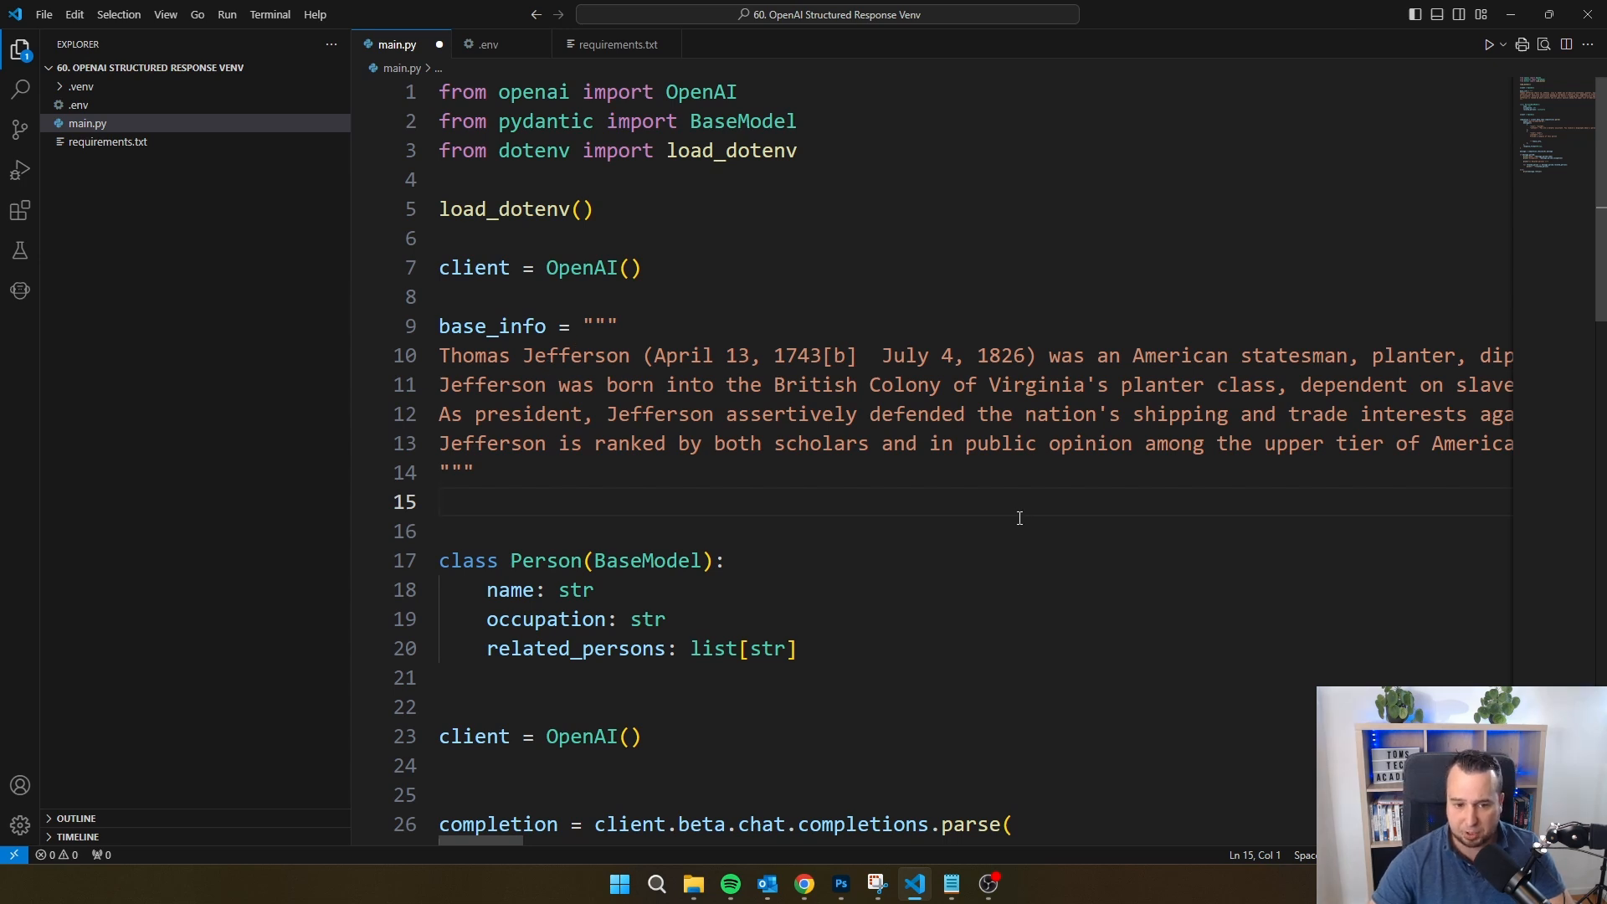
pyautogui.click(664, 619)
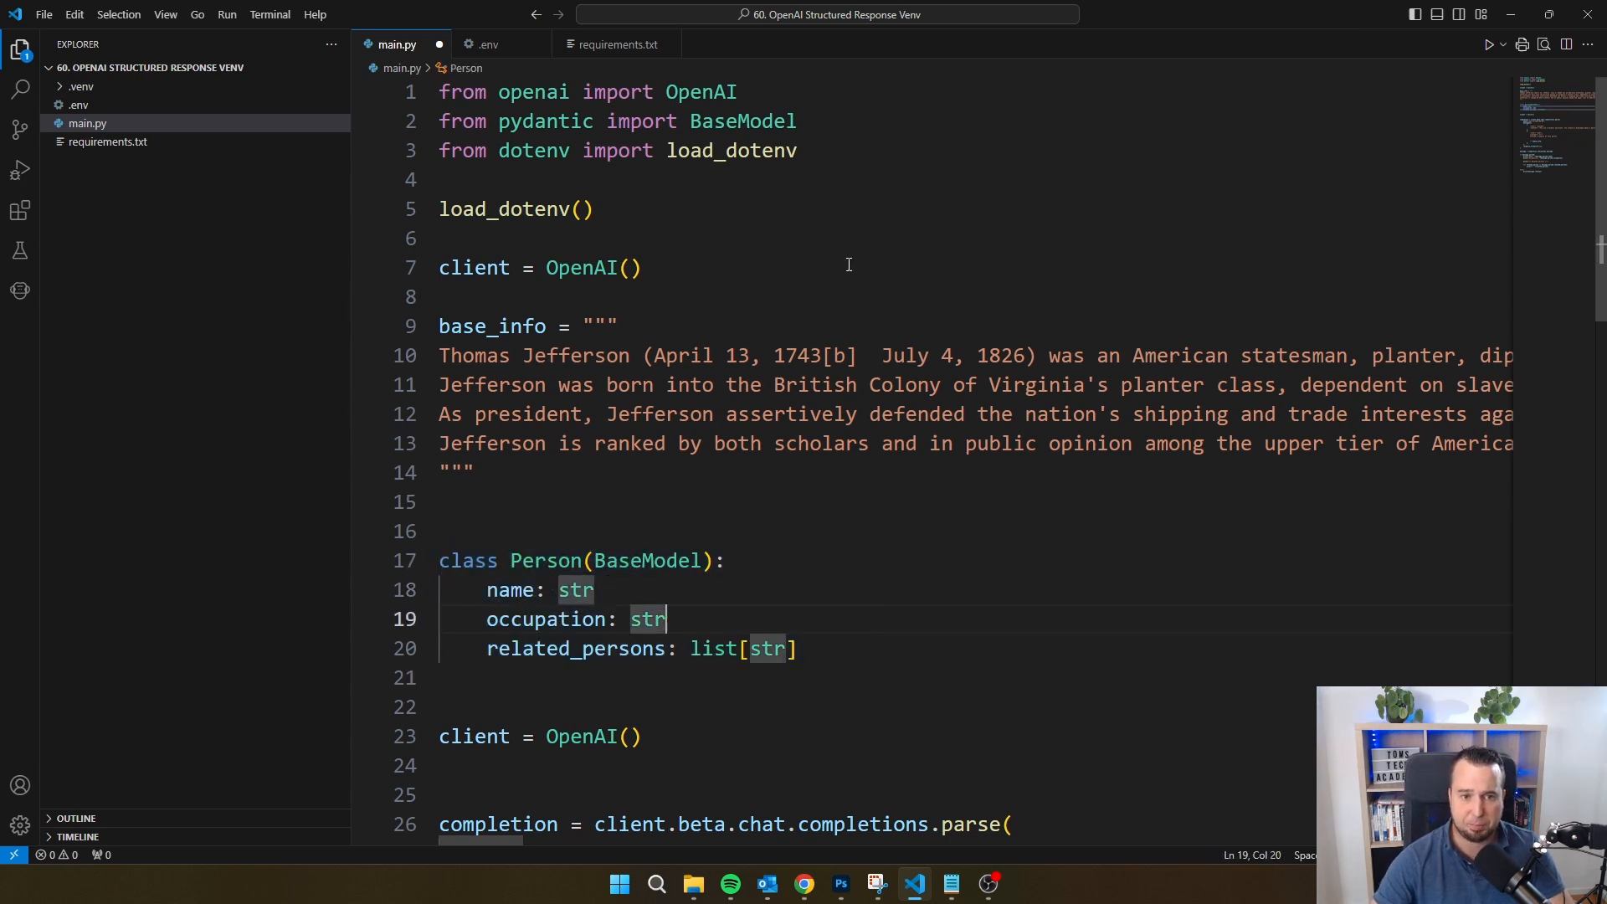
pyautogui.doubleClick(645, 561)
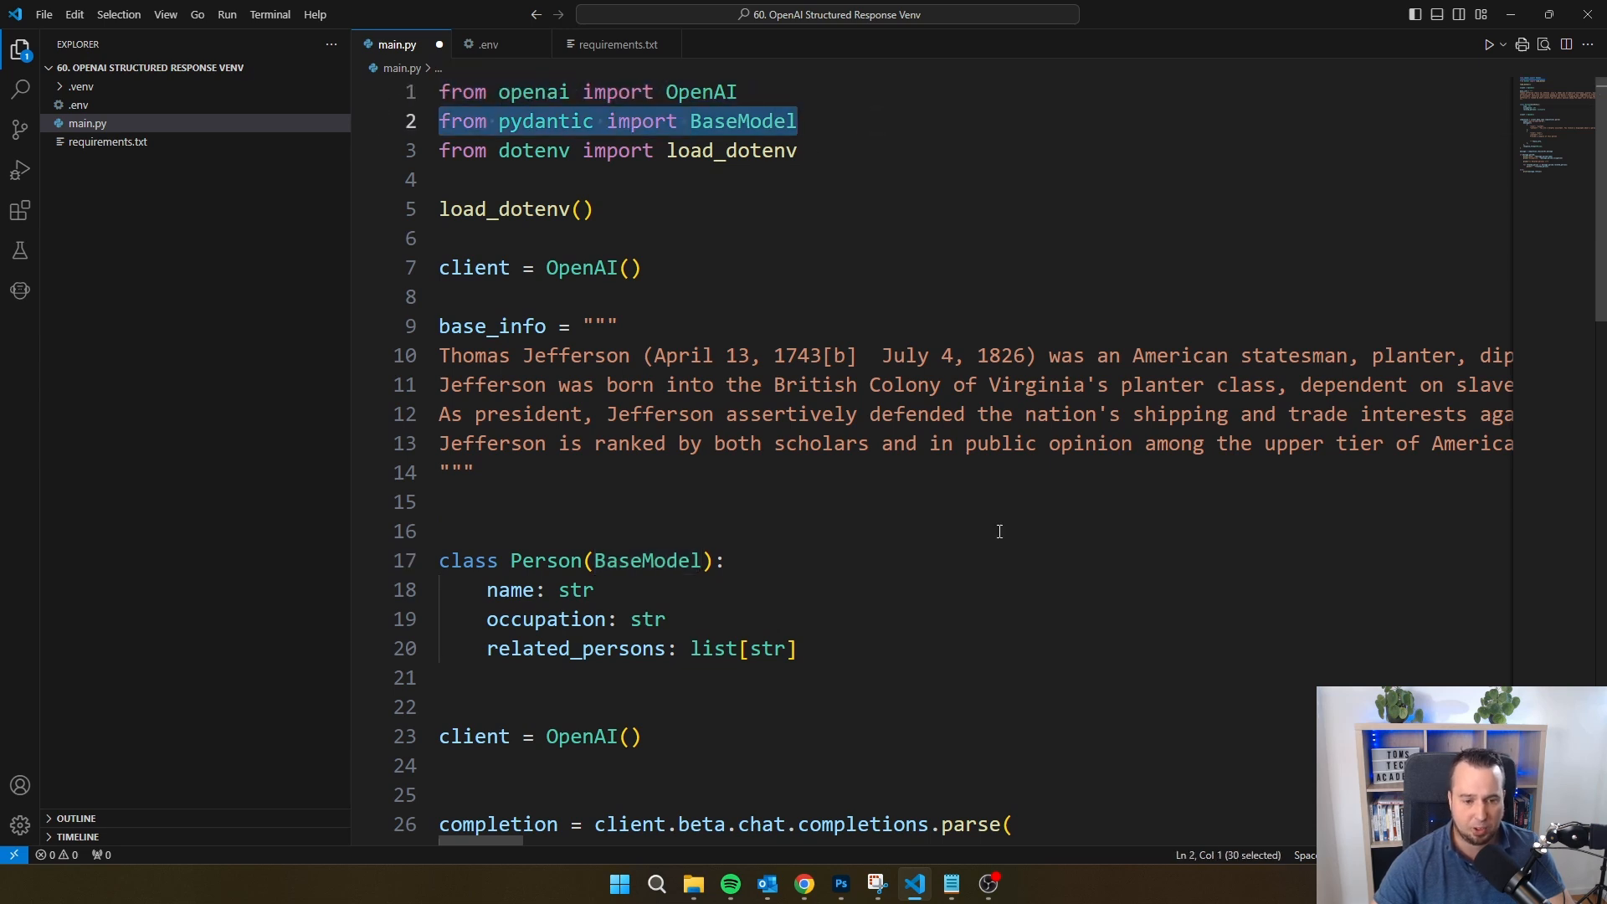
pyautogui.click(487, 561)
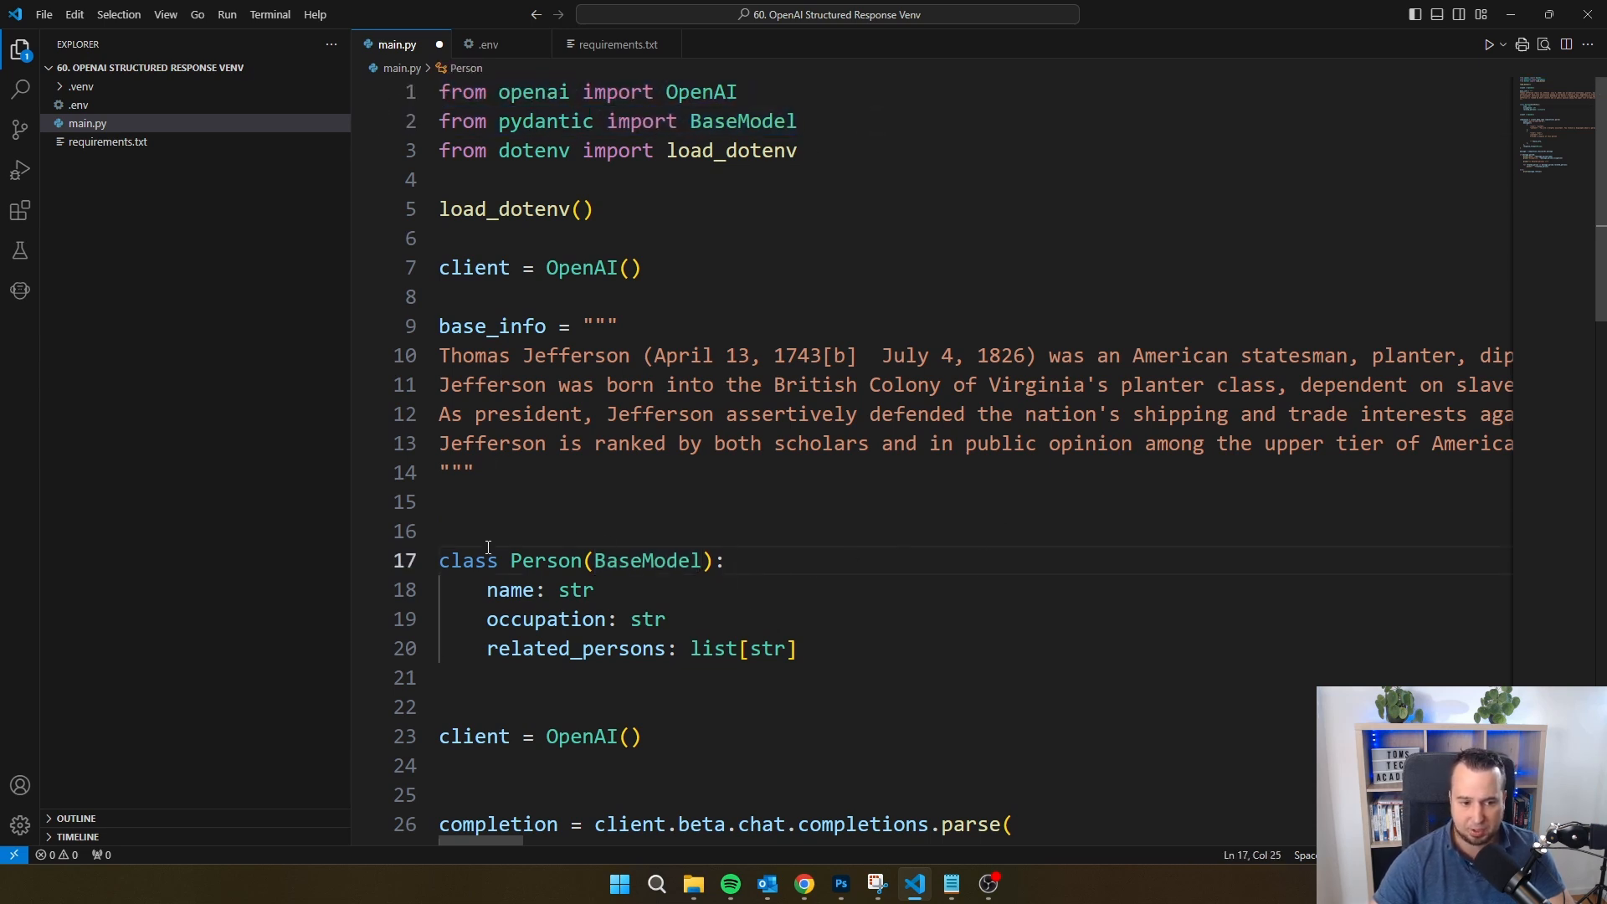
pyautogui.click(532, 618)
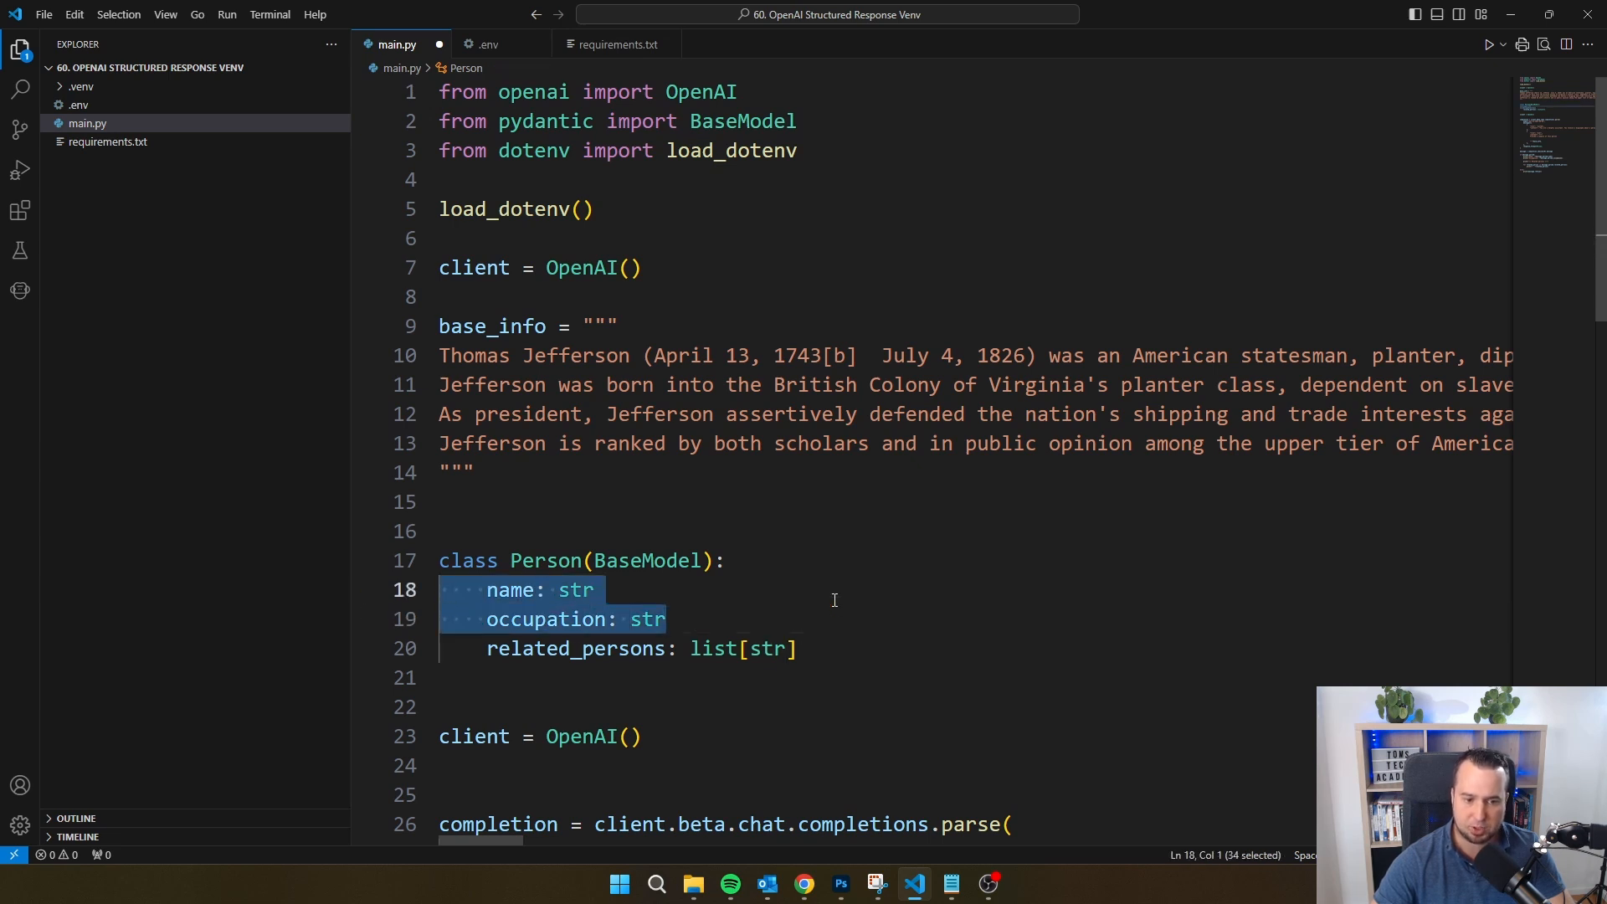
pyautogui.click(847, 648)
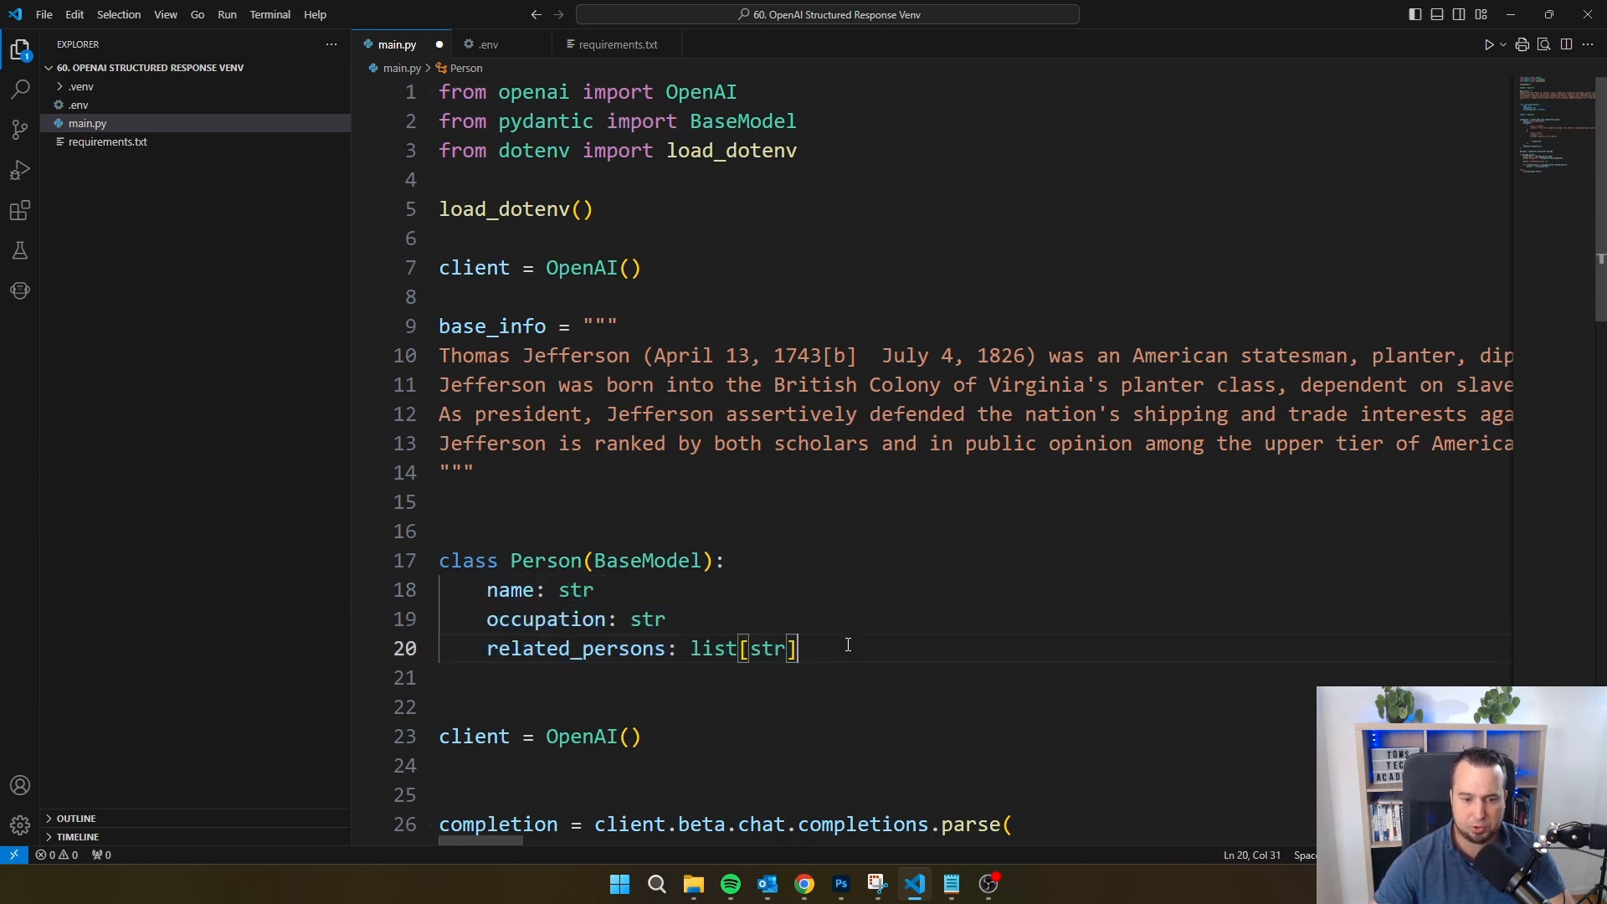
pyautogui.moveTo(835, 596)
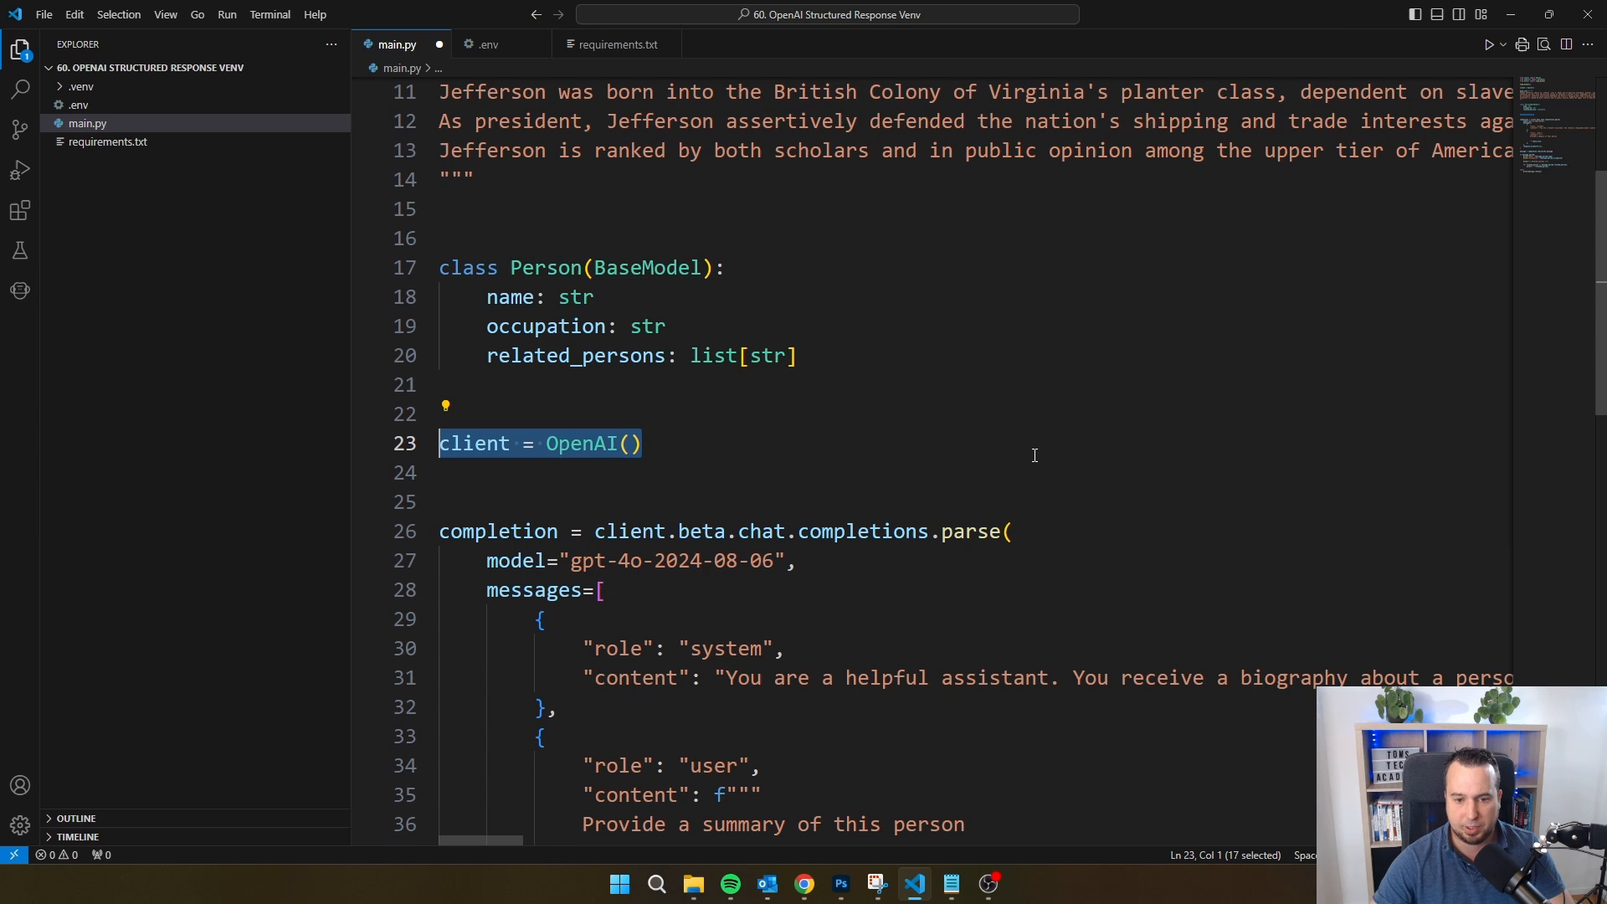
pyautogui.scroll(-3)
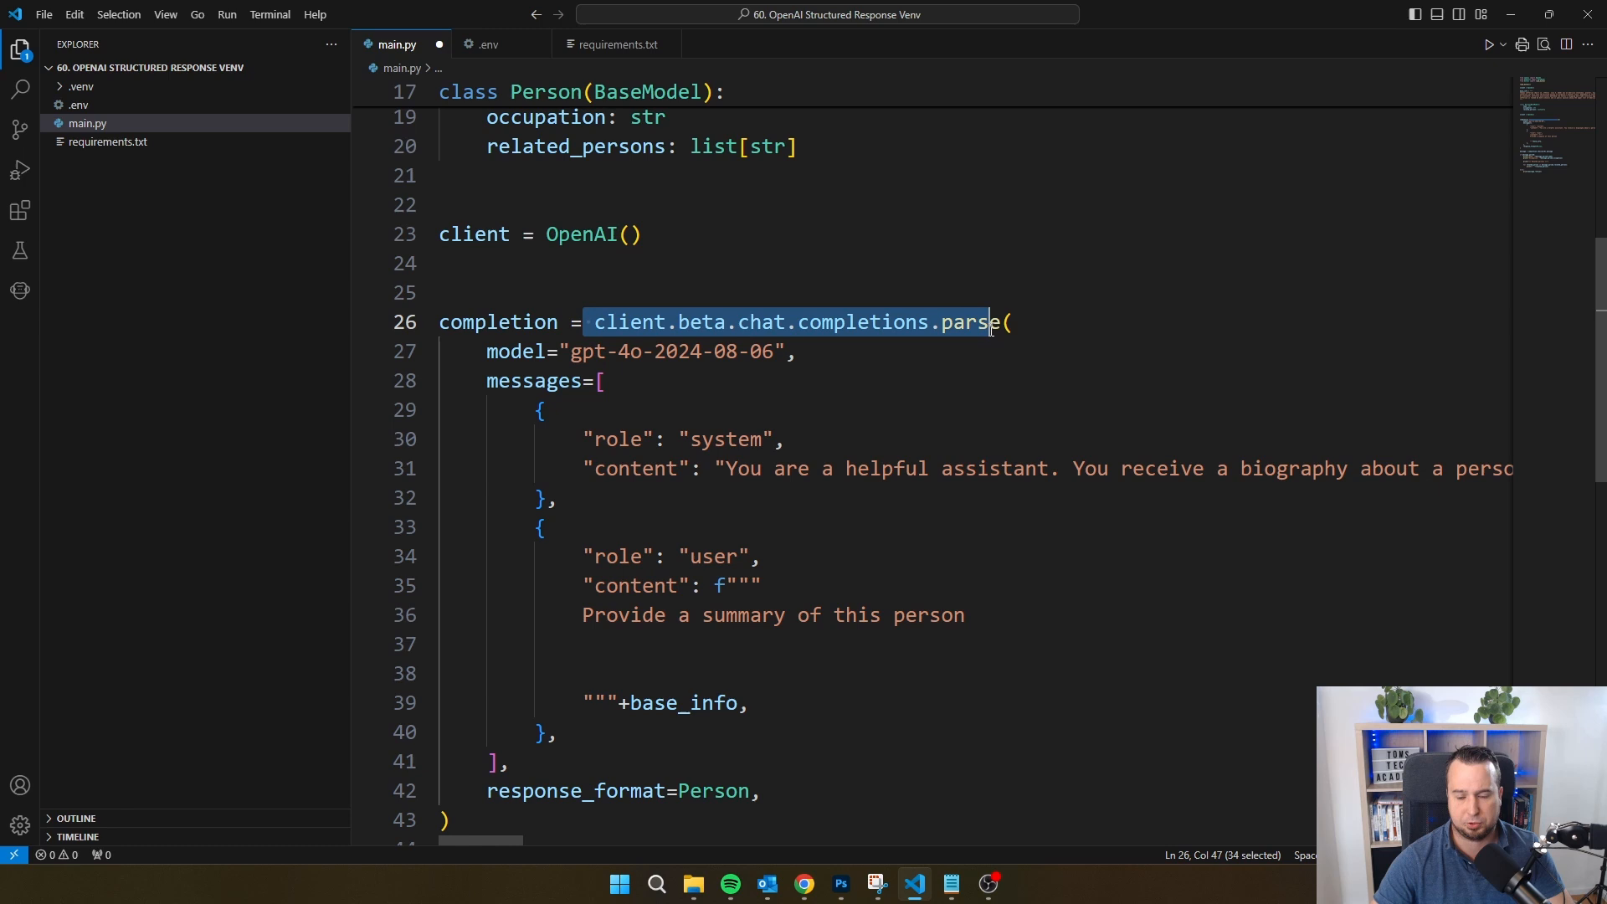
pyautogui.doubleClick(970, 322)
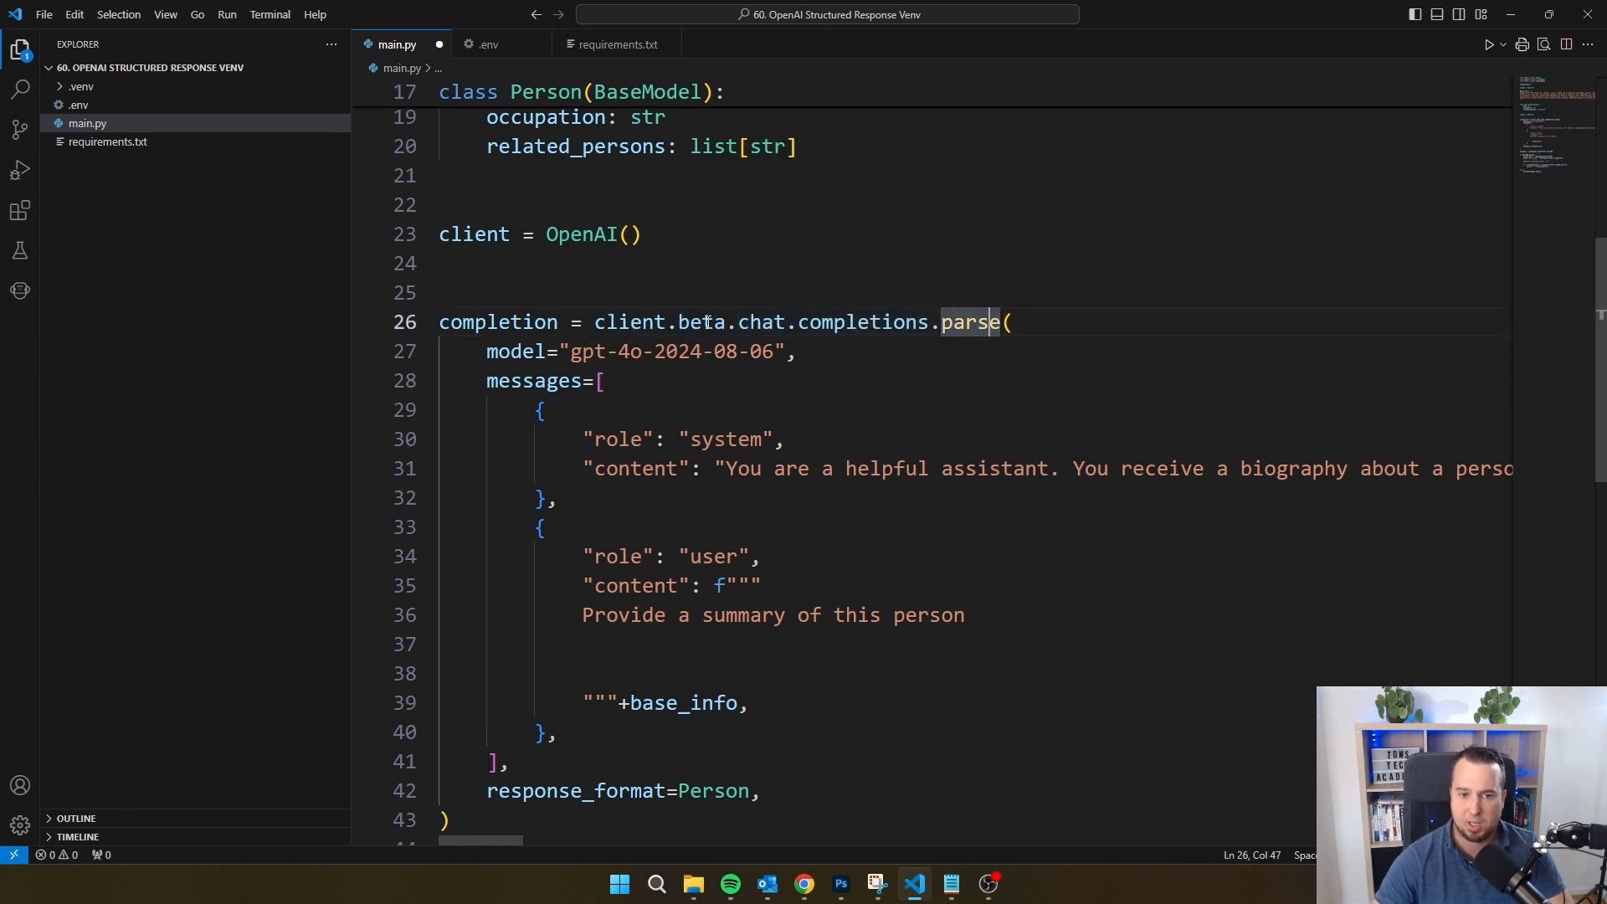
pyautogui.doubleClick(701, 321)
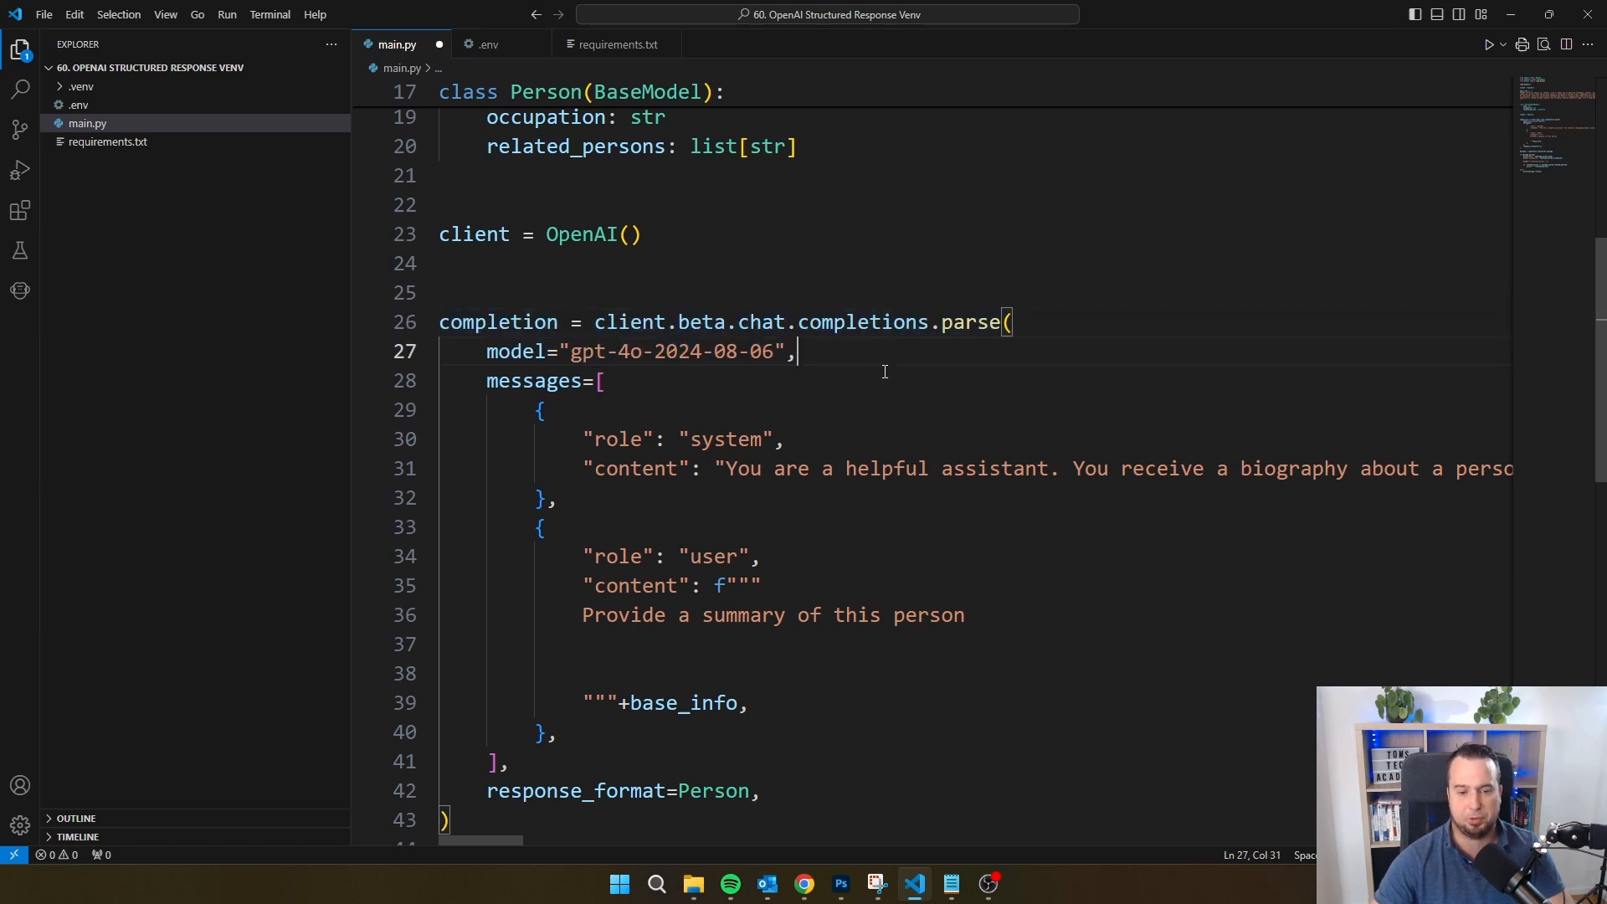
pyautogui.moveTo(570, 750)
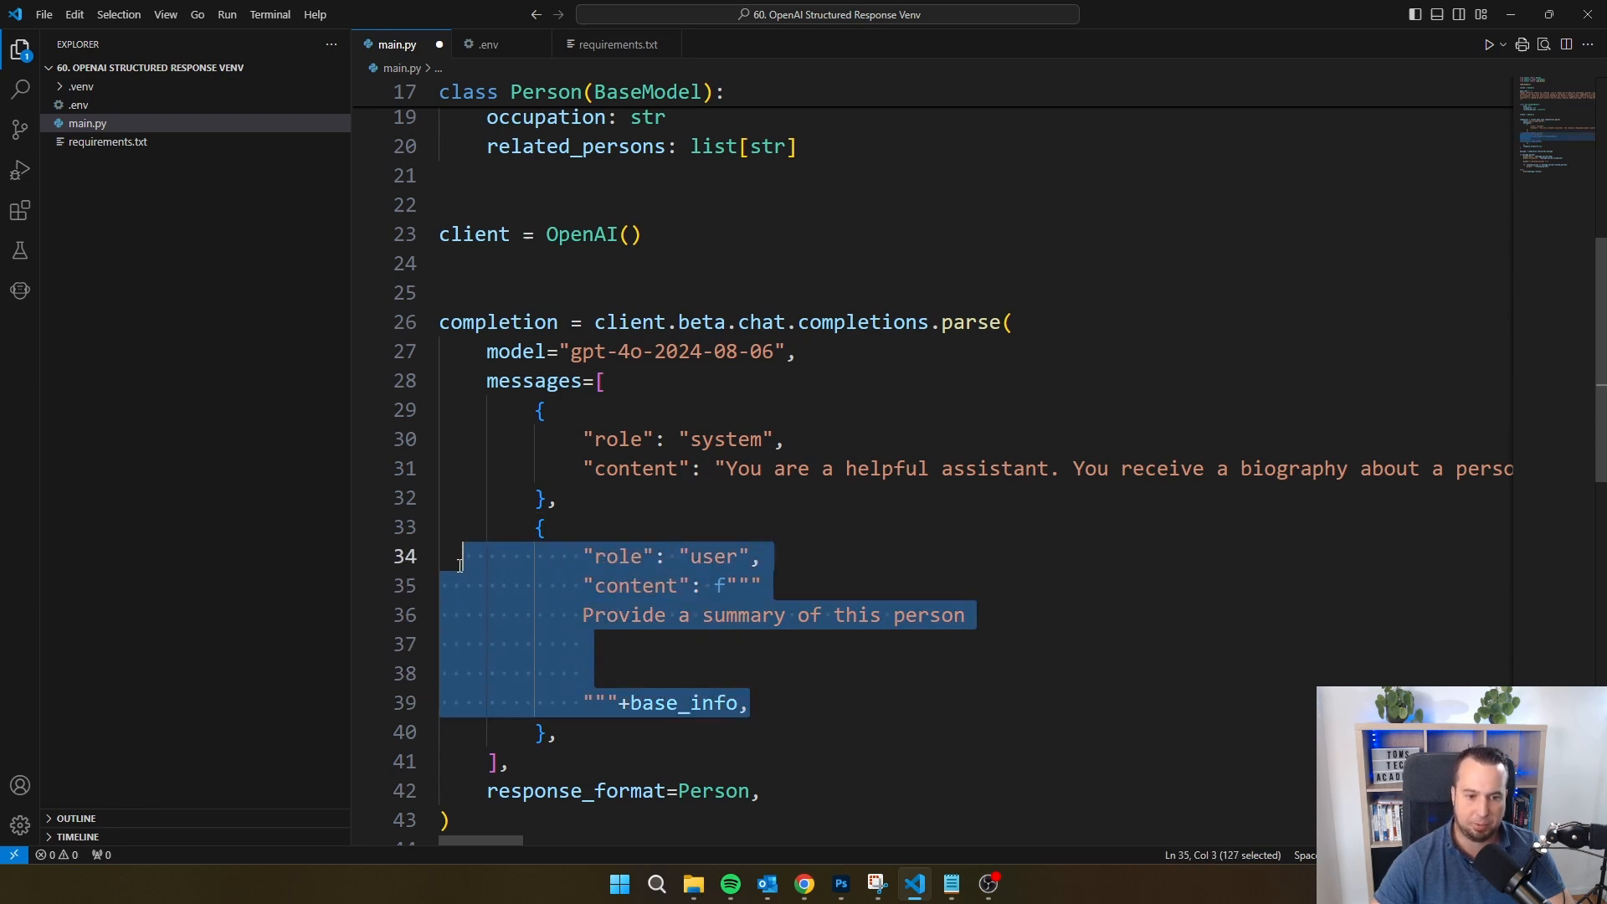
pyautogui.scroll(3)
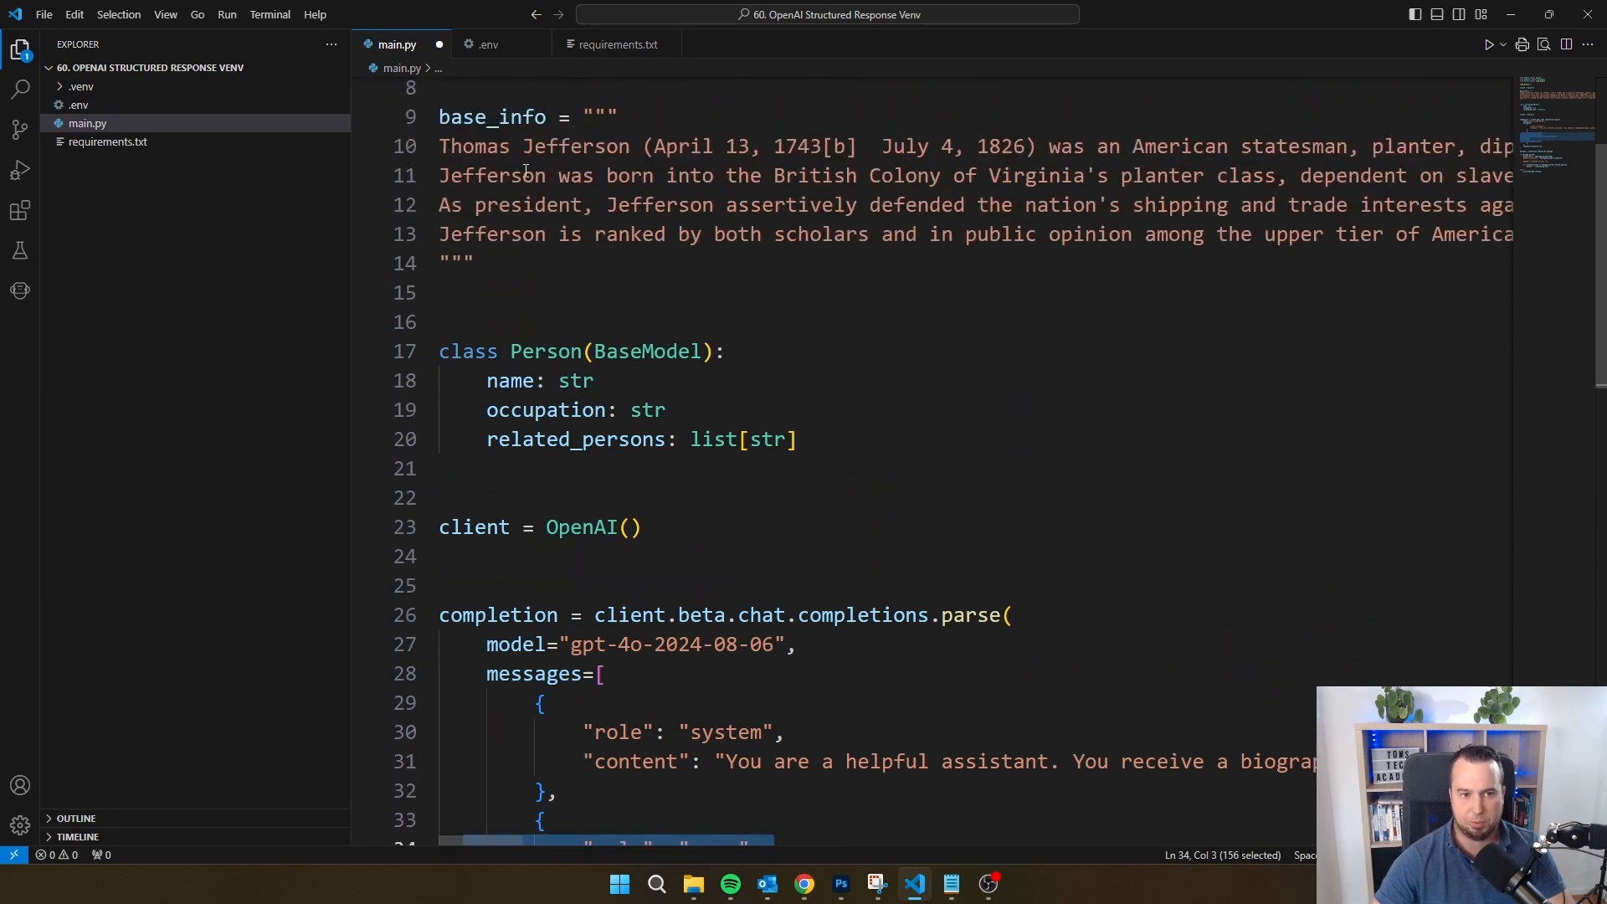
pyautogui.scroll(-3)
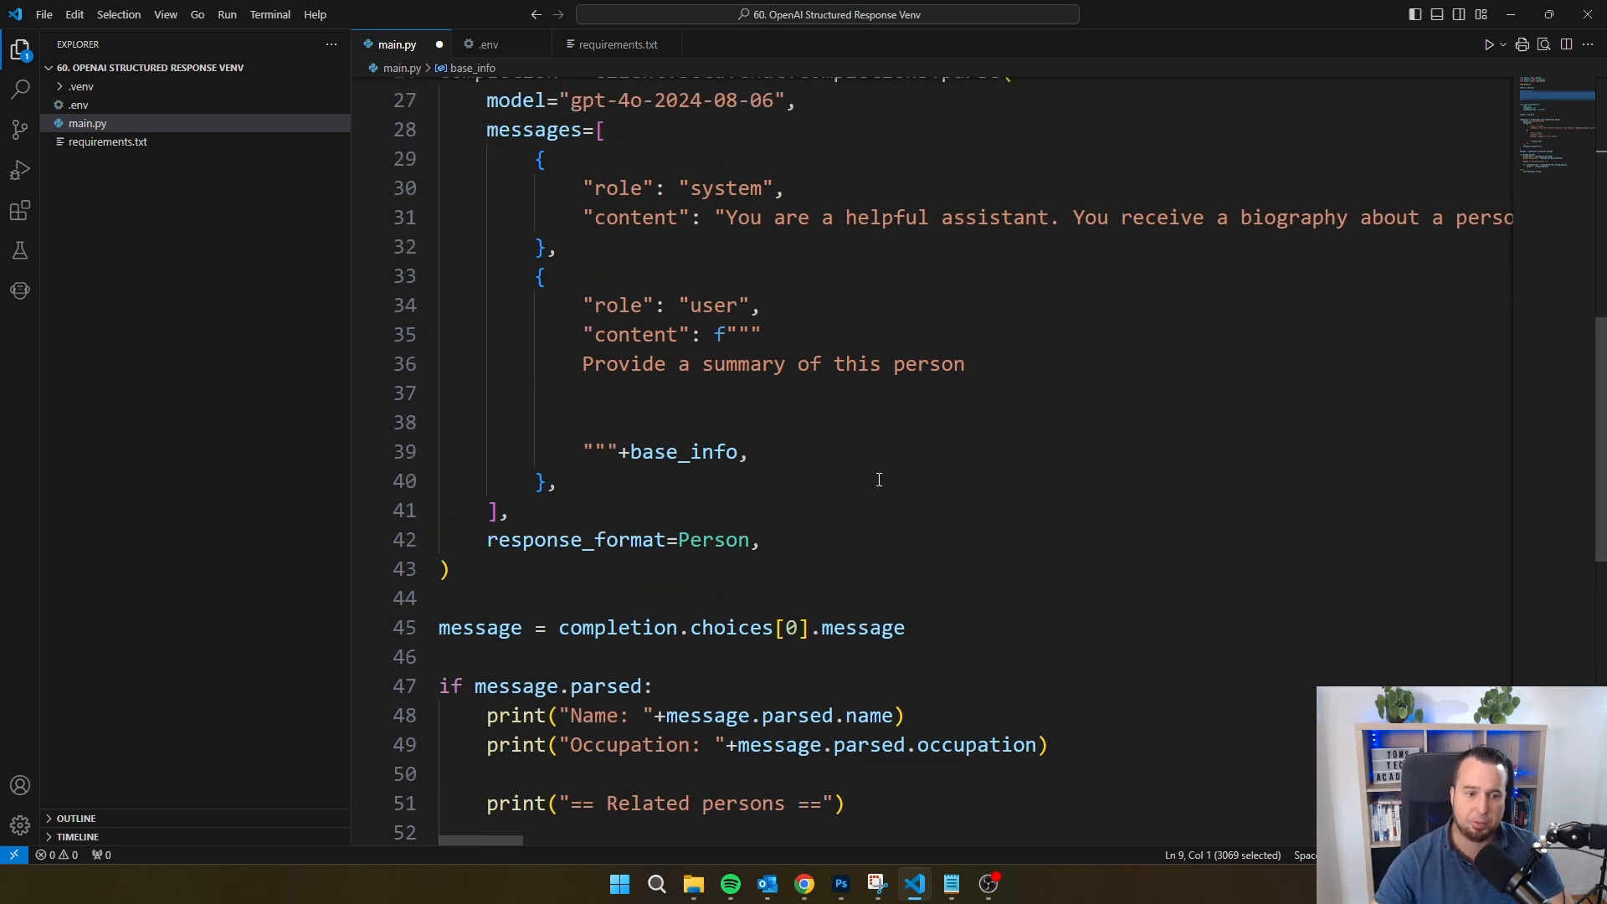
pyautogui.click(666, 539)
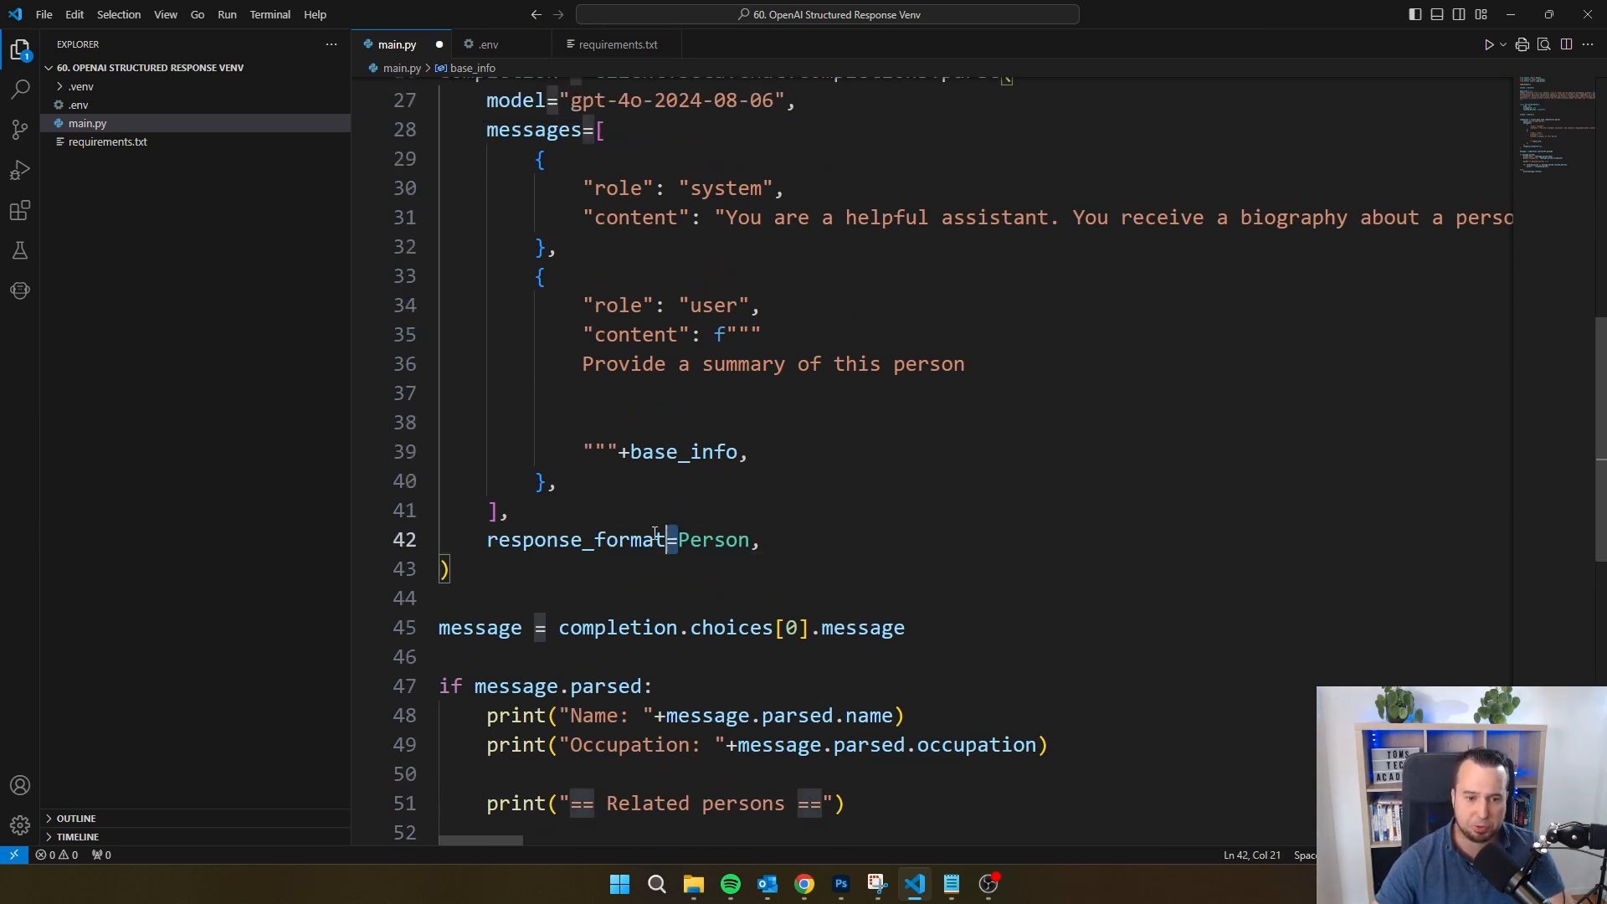
pyautogui.click(713, 539)
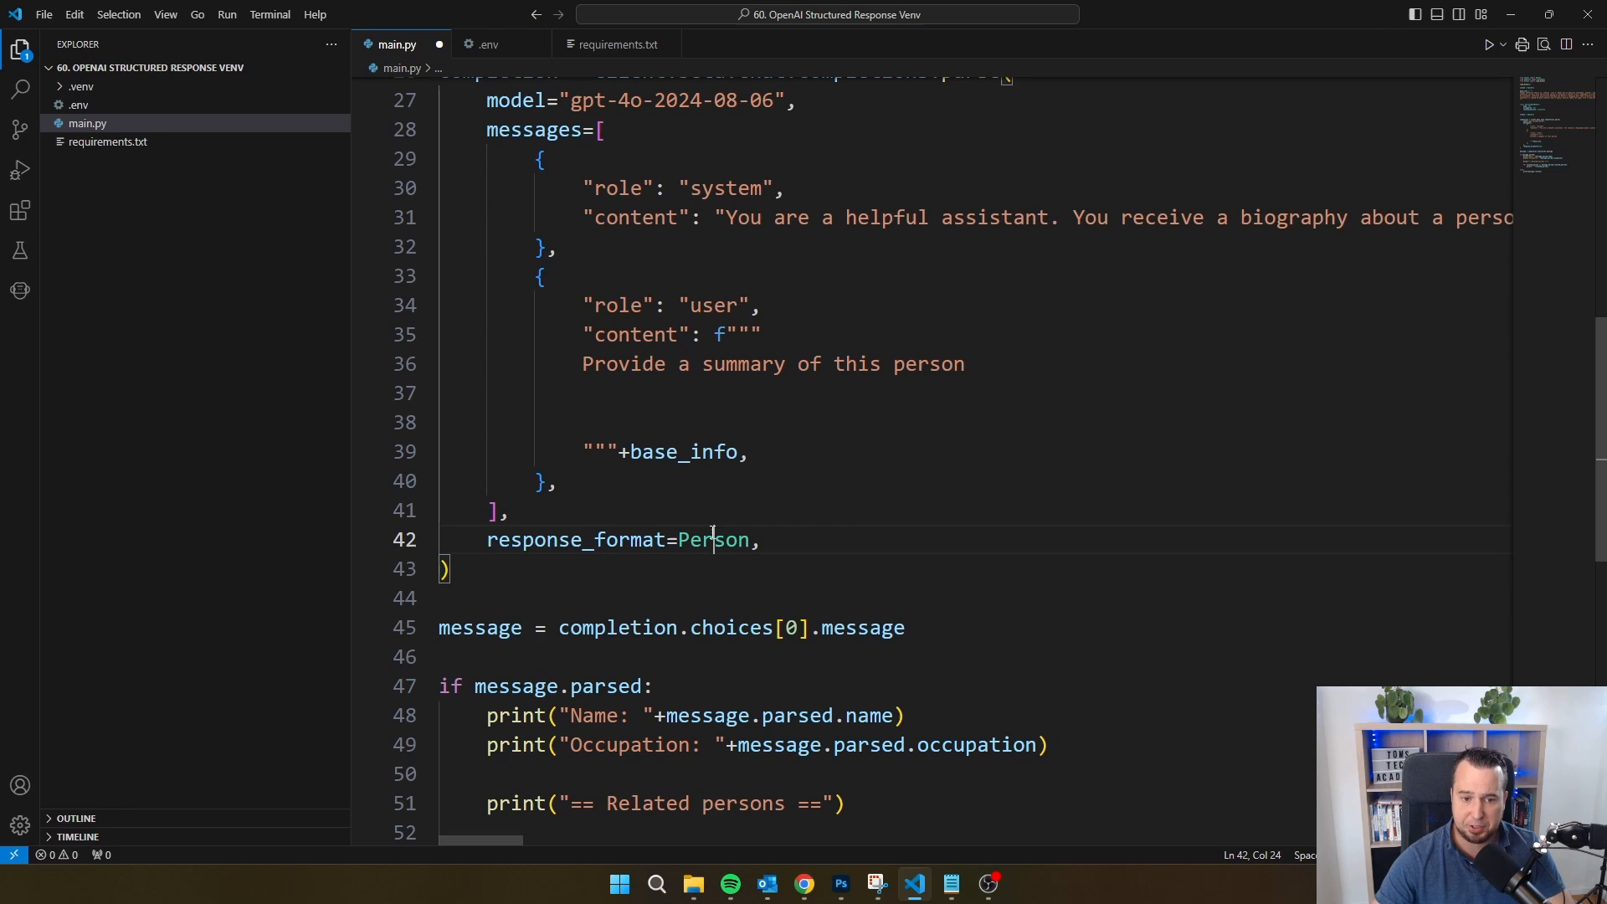
pyautogui.scroll(3)
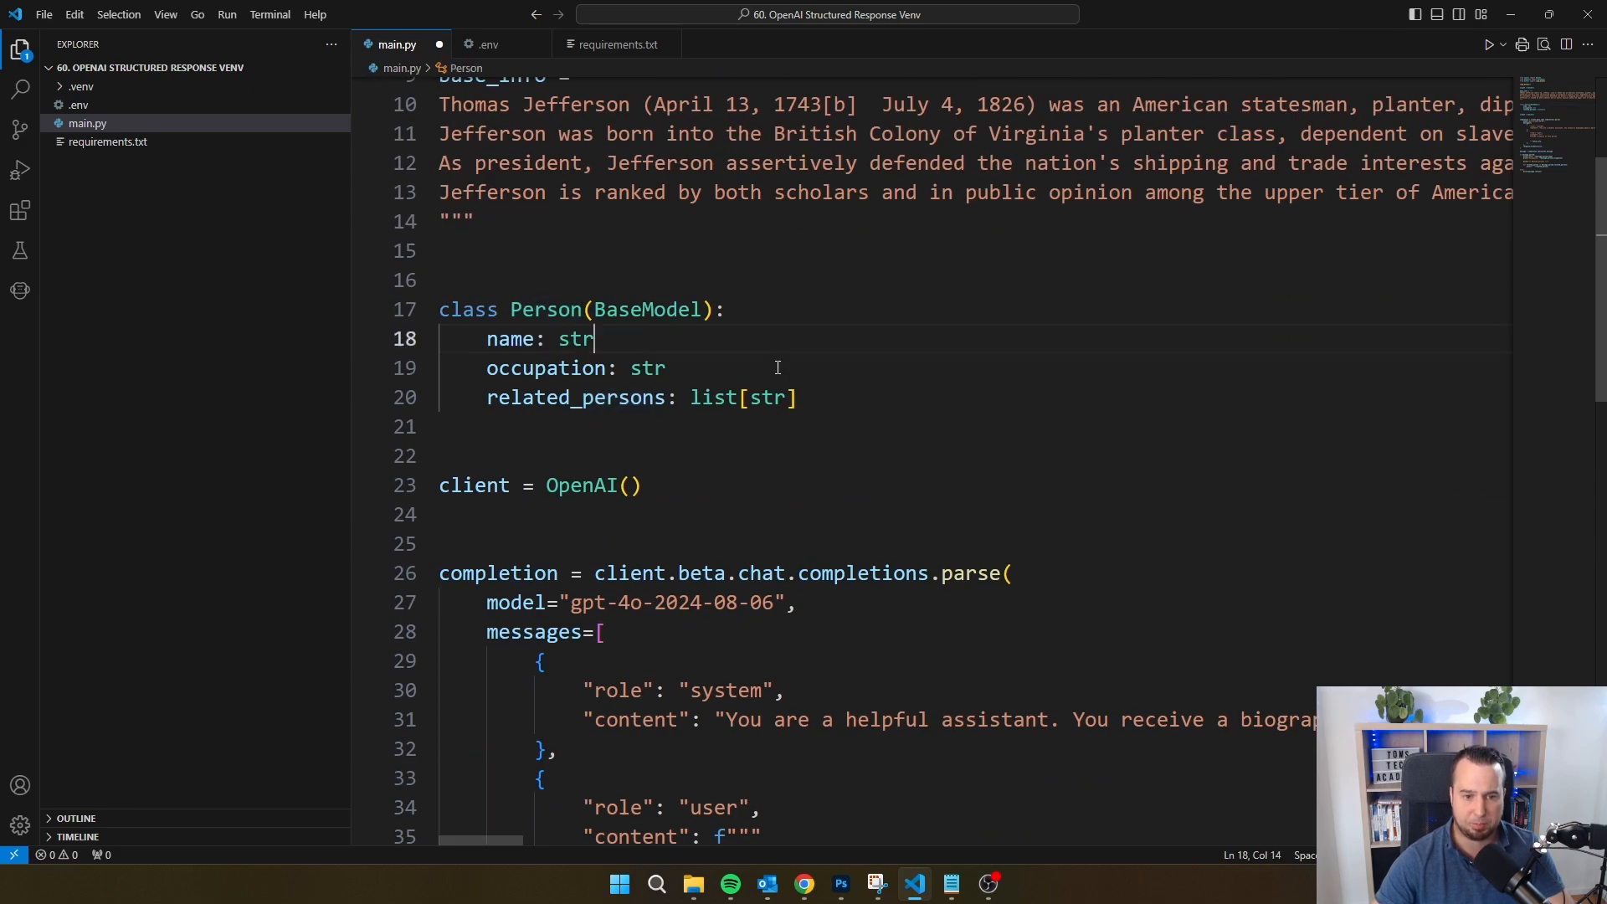
# Scroll main.py down to the message.parsed block with the related-persons loop and refusal fallback.
pyautogui.scroll(-3)
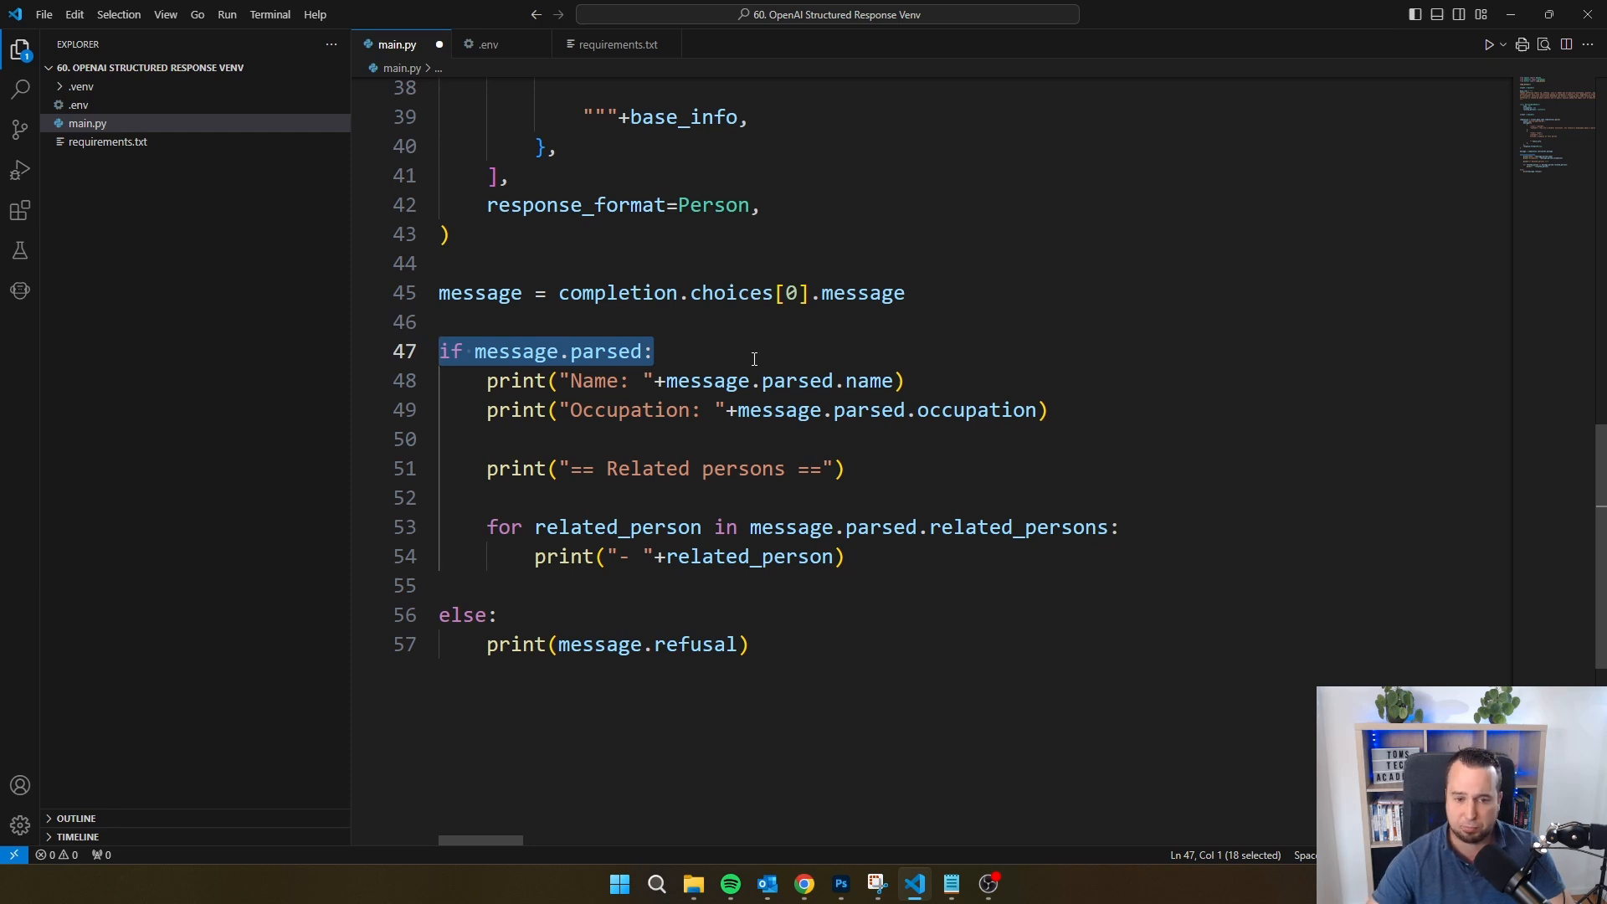
pyautogui.moveTo(709, 343)
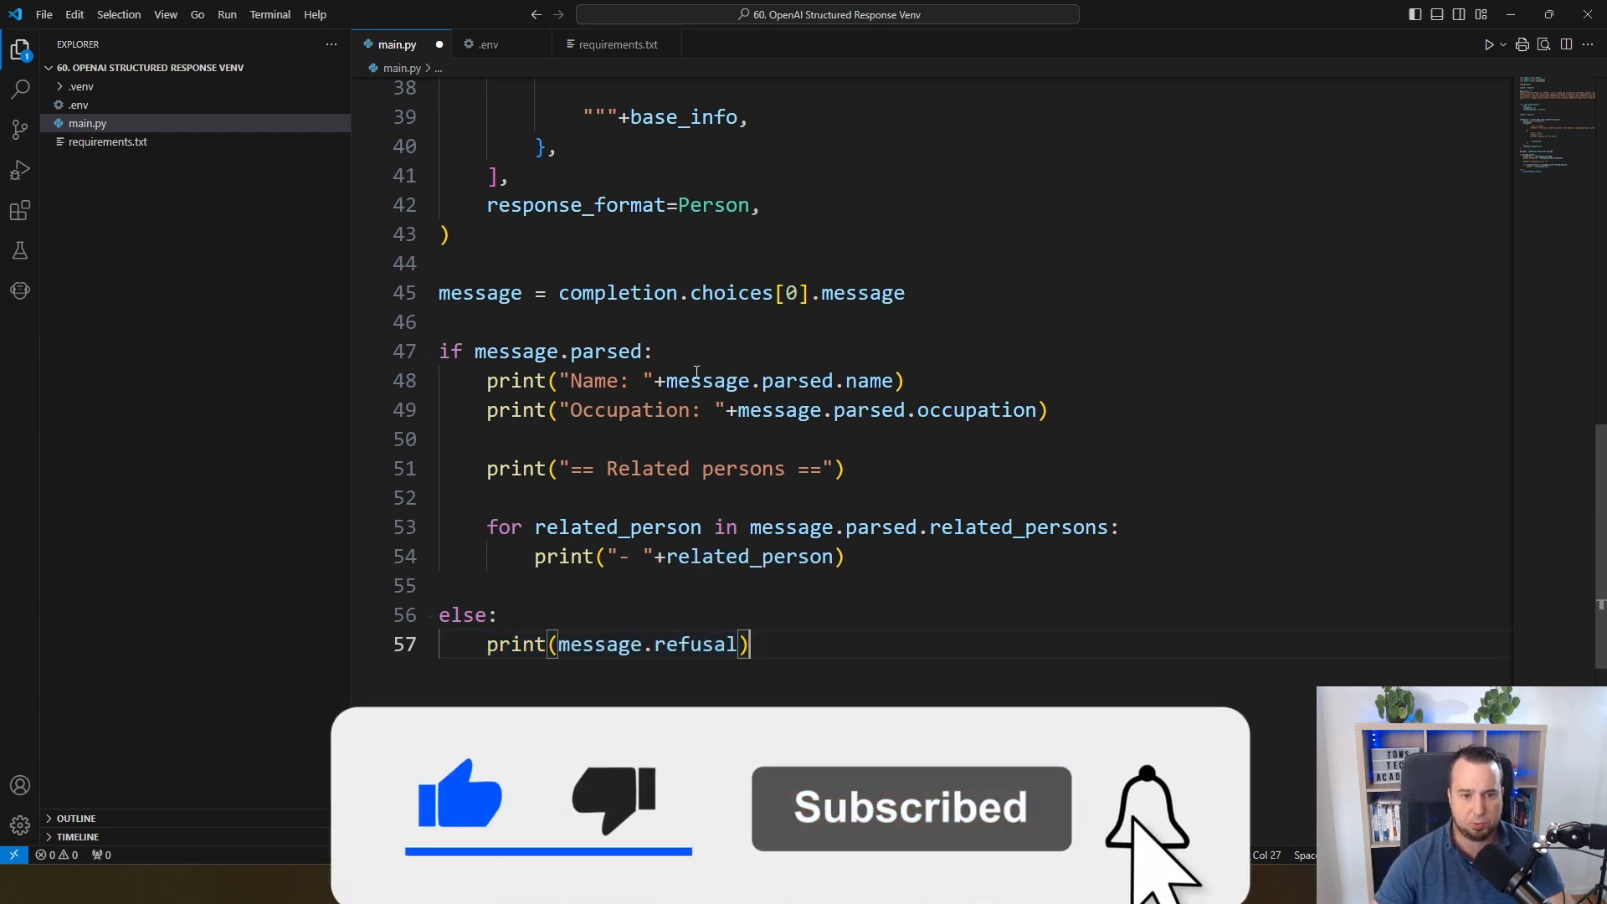
# Highlight the uses of message.parsed and the occupation print line before running.
pyautogui.doubleClick(755, 380)
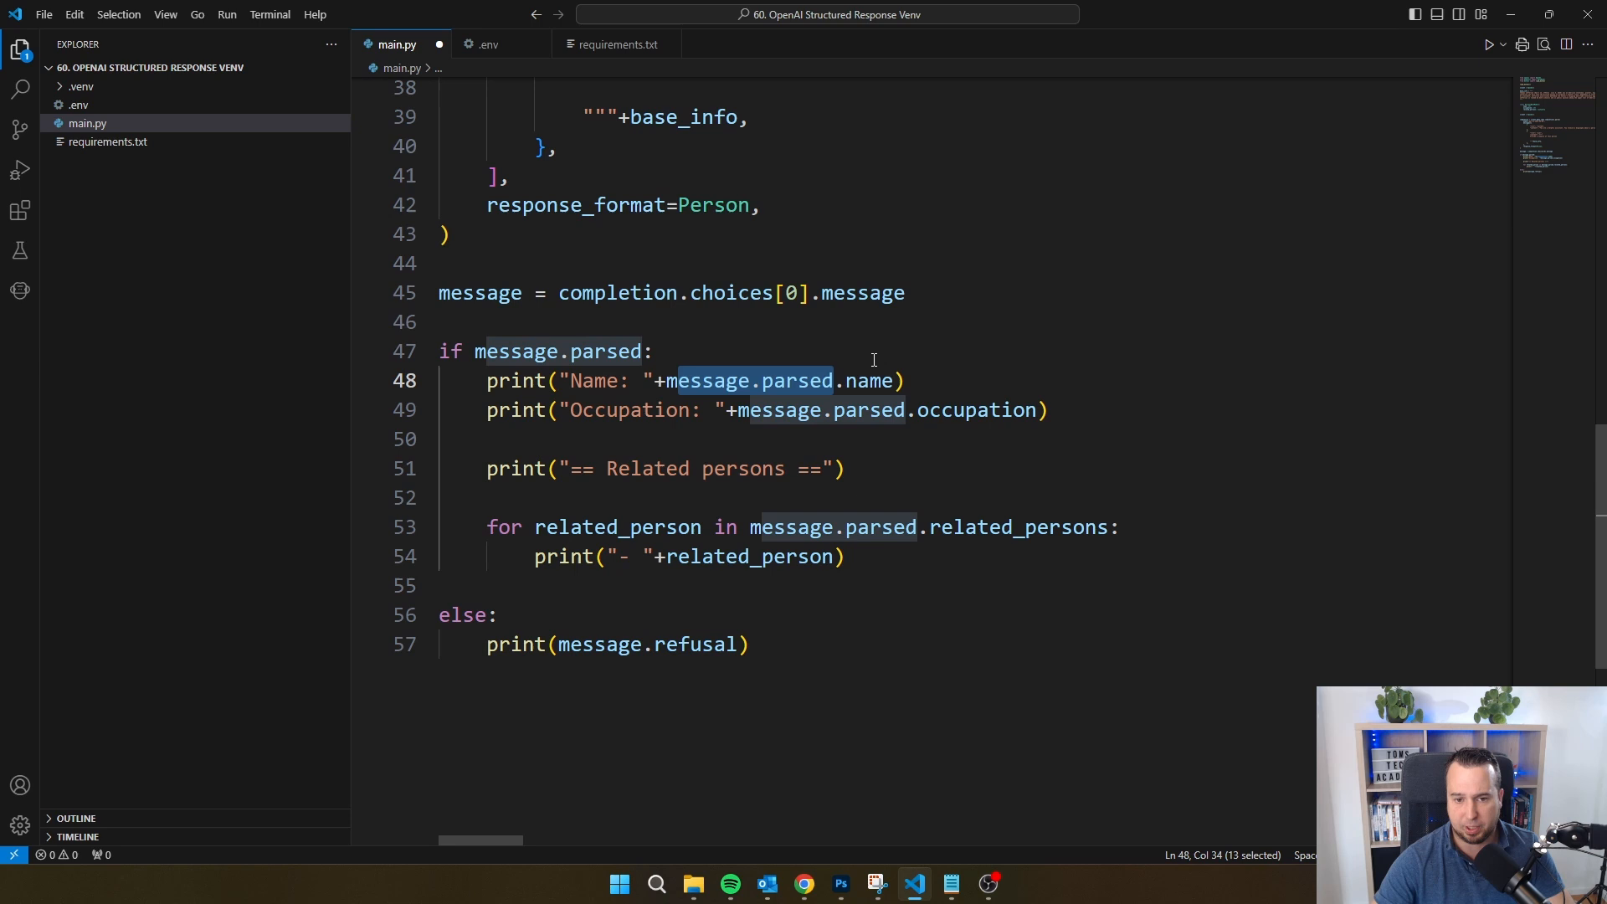
pyautogui.click(676, 410)
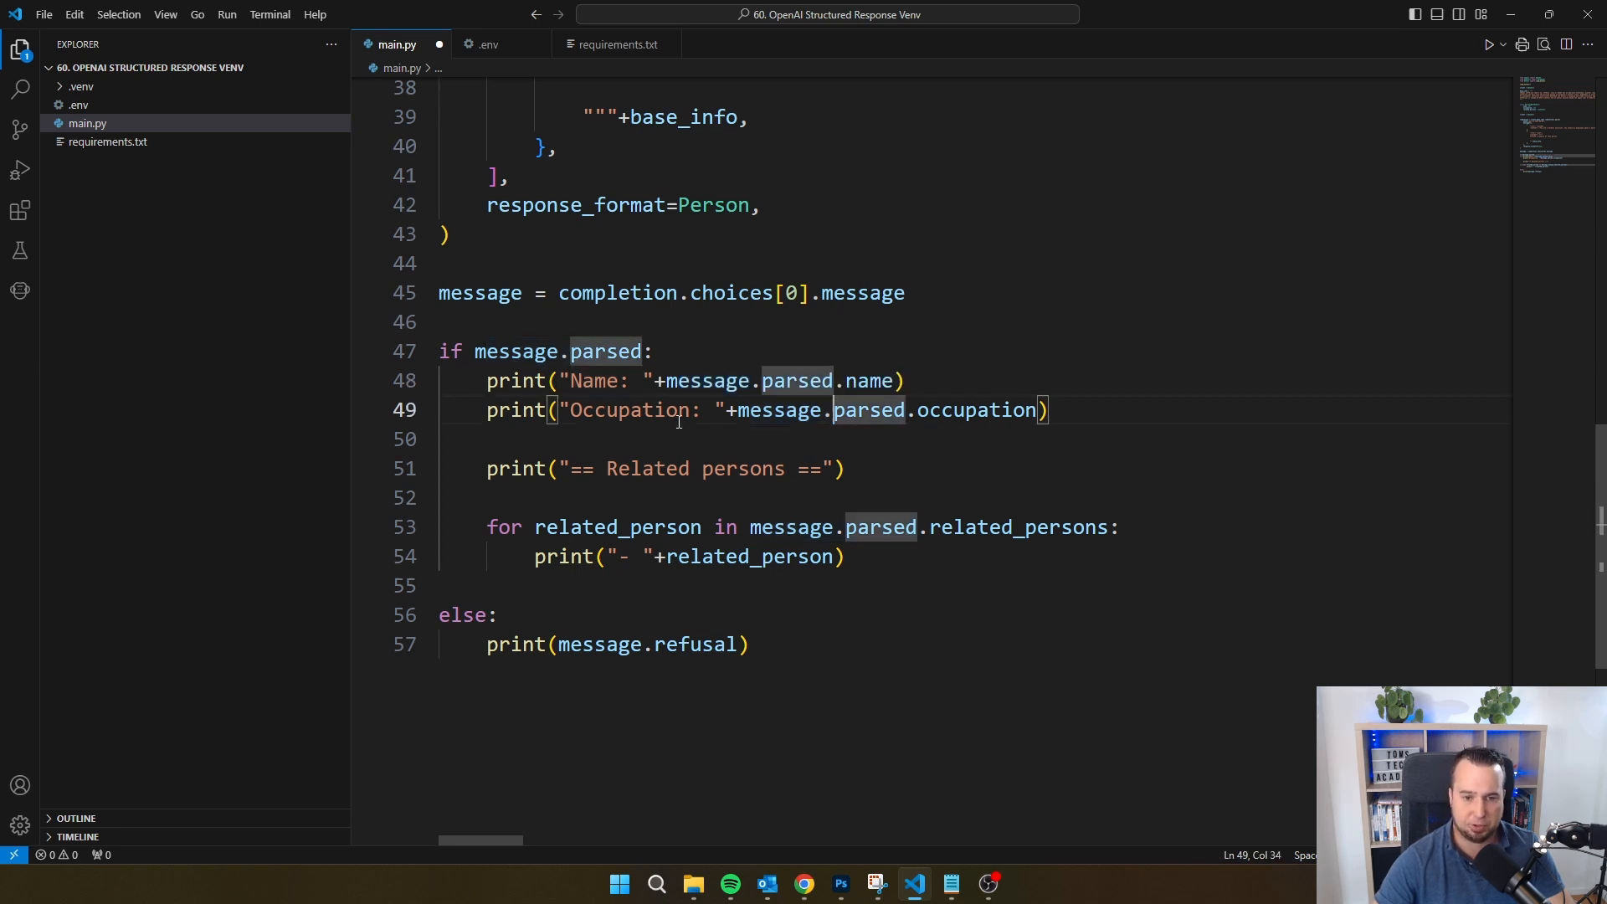
pyautogui.doubleClick(976, 410)
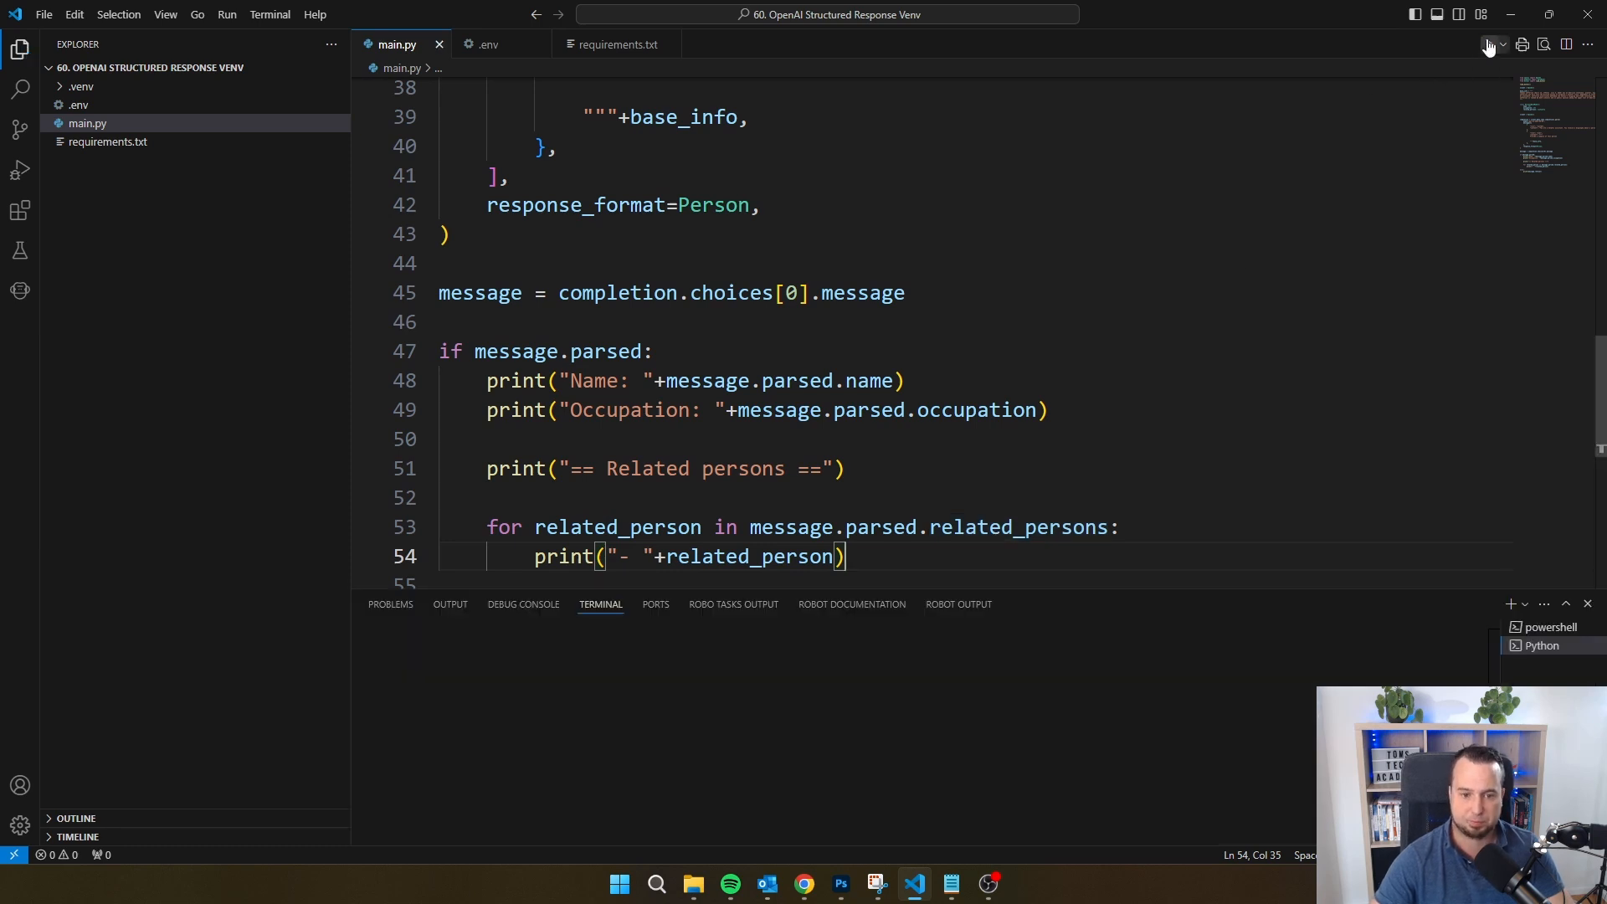
# Run main.py and select the printed related persons George Washington, John Adams and James Madison.
pyautogui.click(1489, 43)
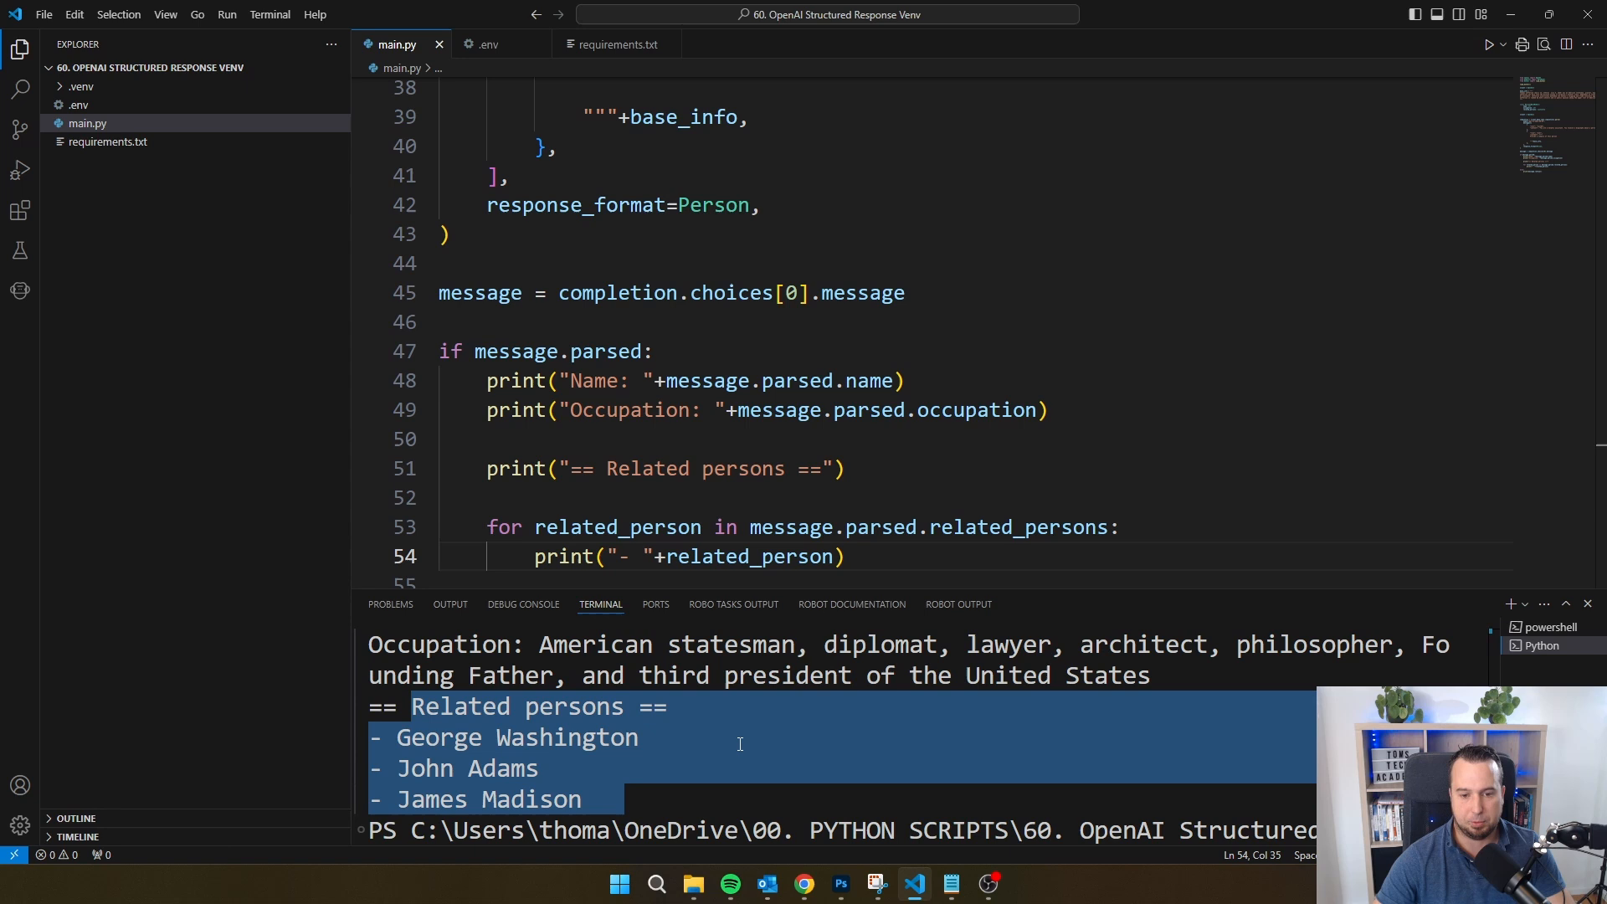
pyautogui.click(999, 436)
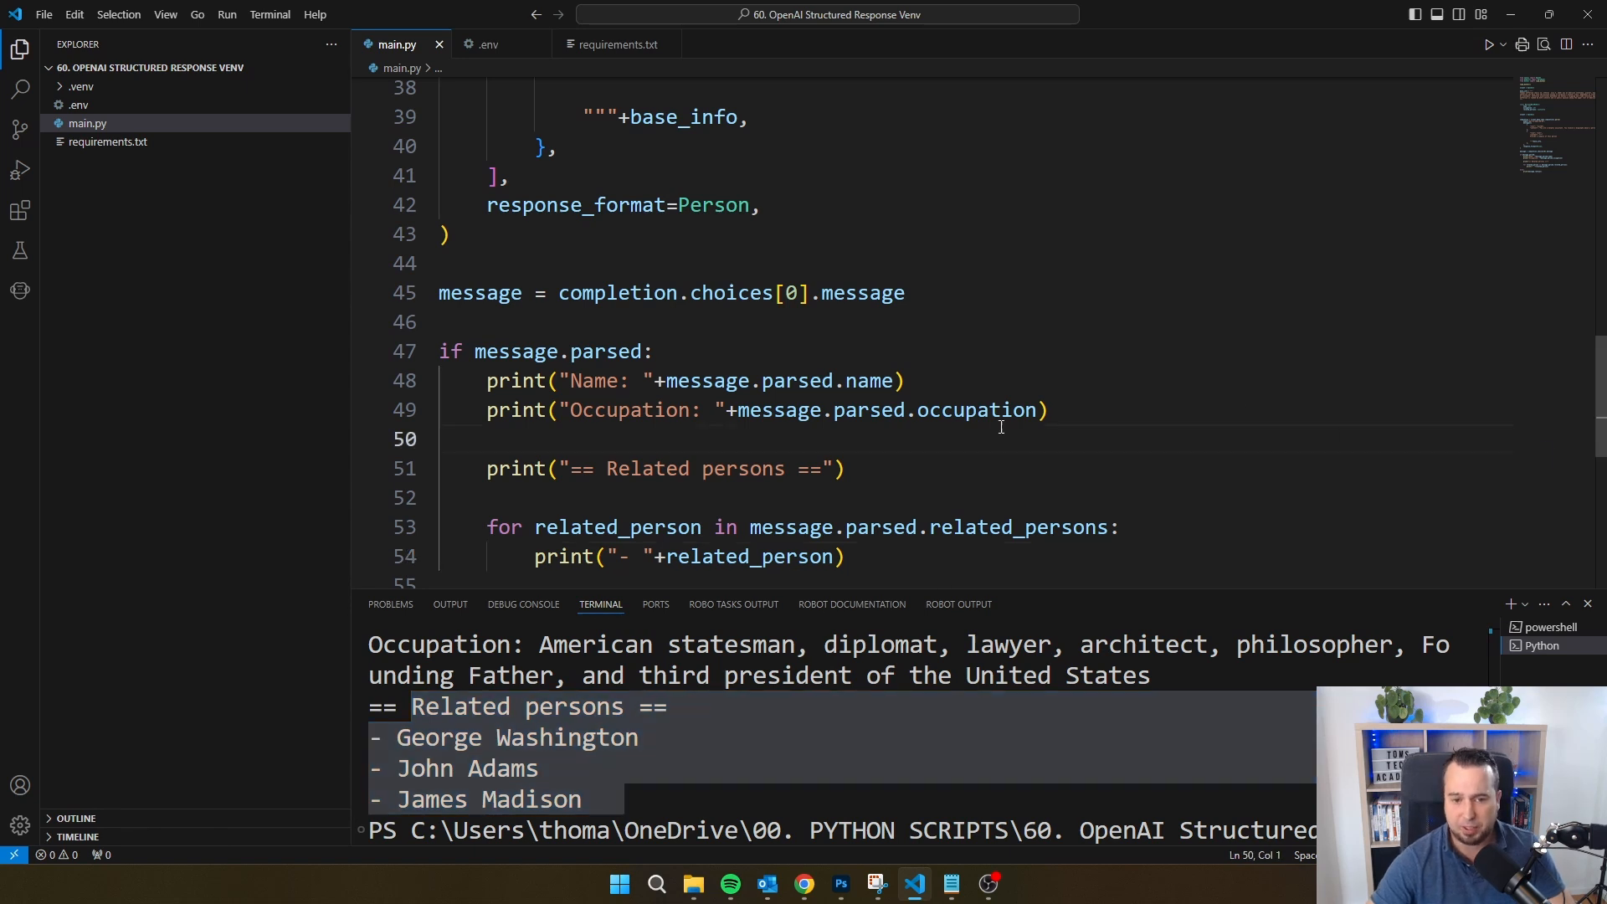